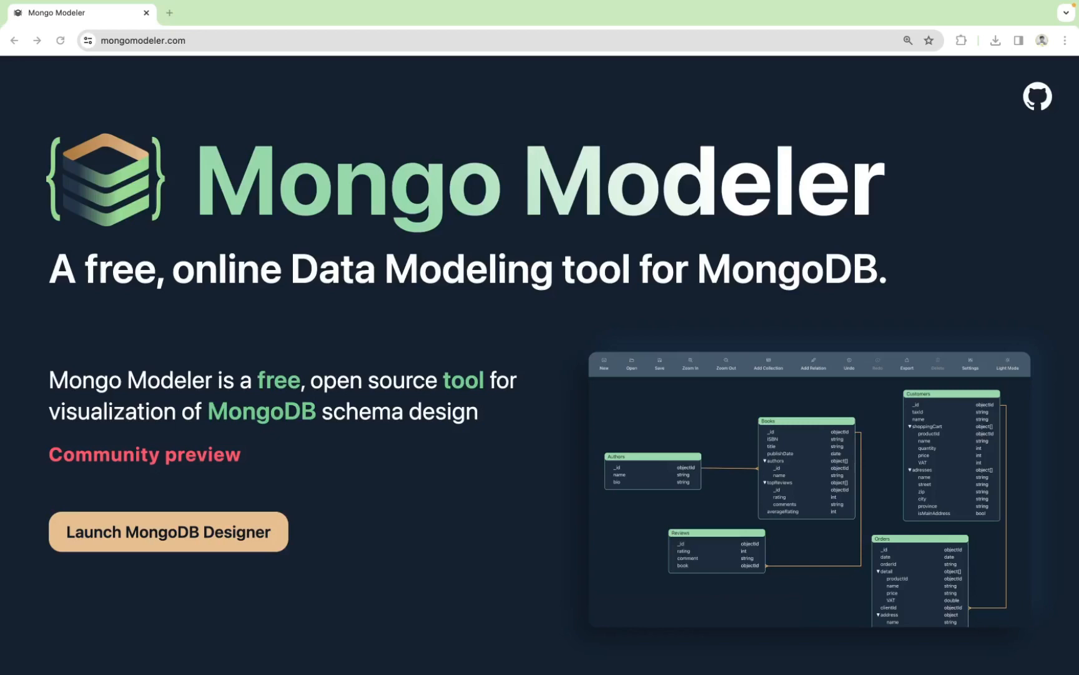
mouse_move(225, 545)
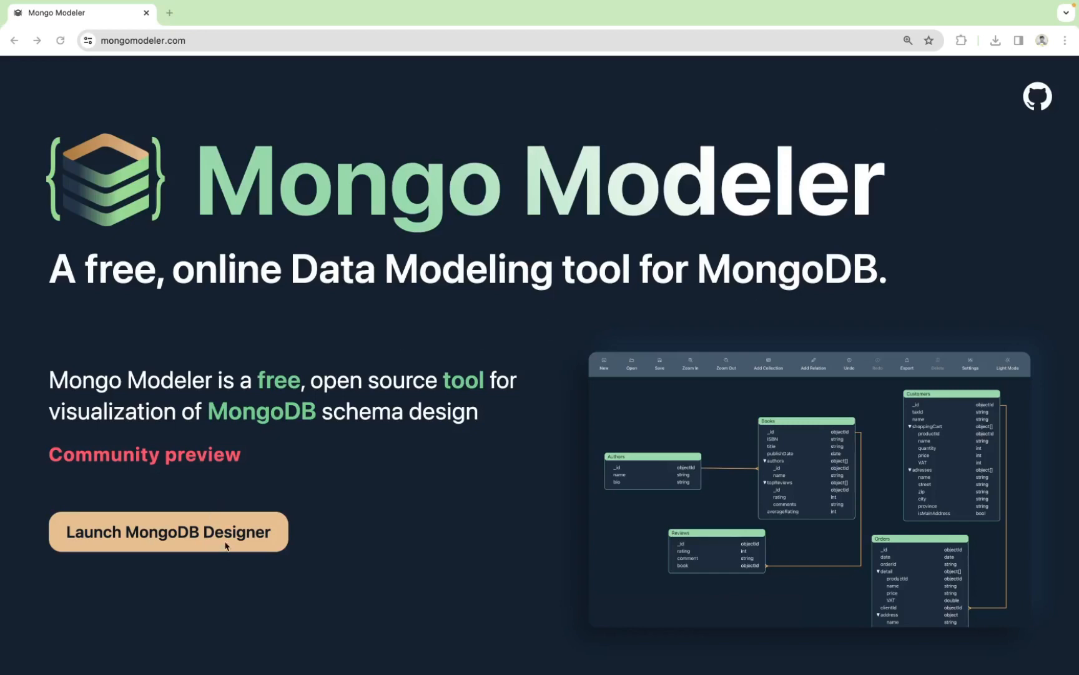
Launch the MongoDB Designer to reach a blank diagram canvas
click(167, 531)
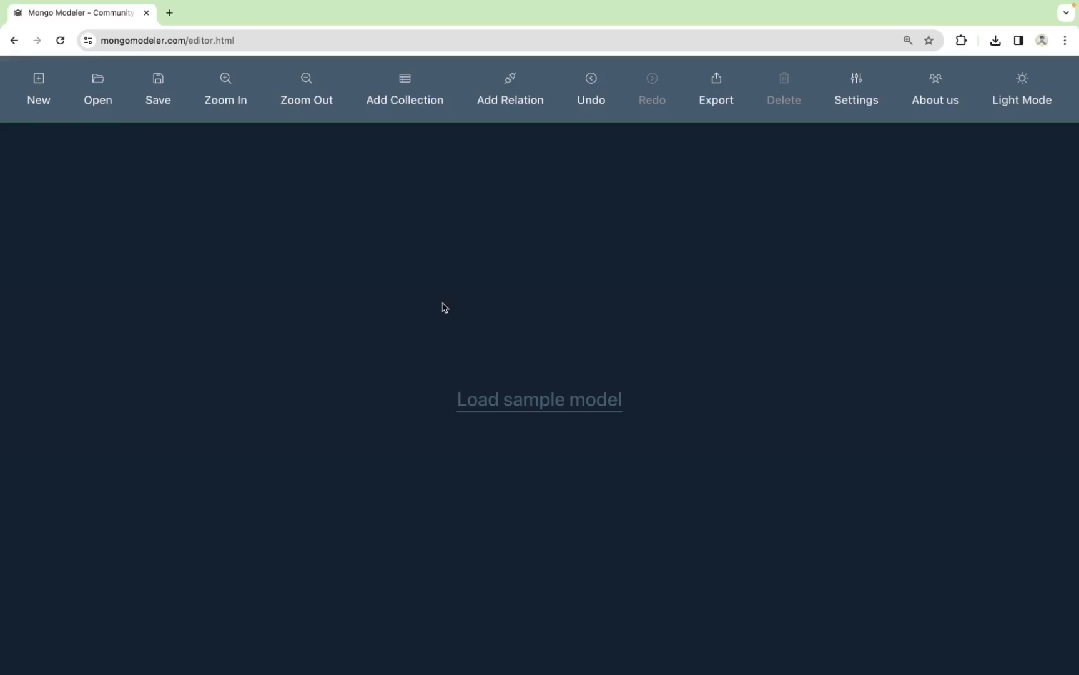
mouse_move(163, 149)
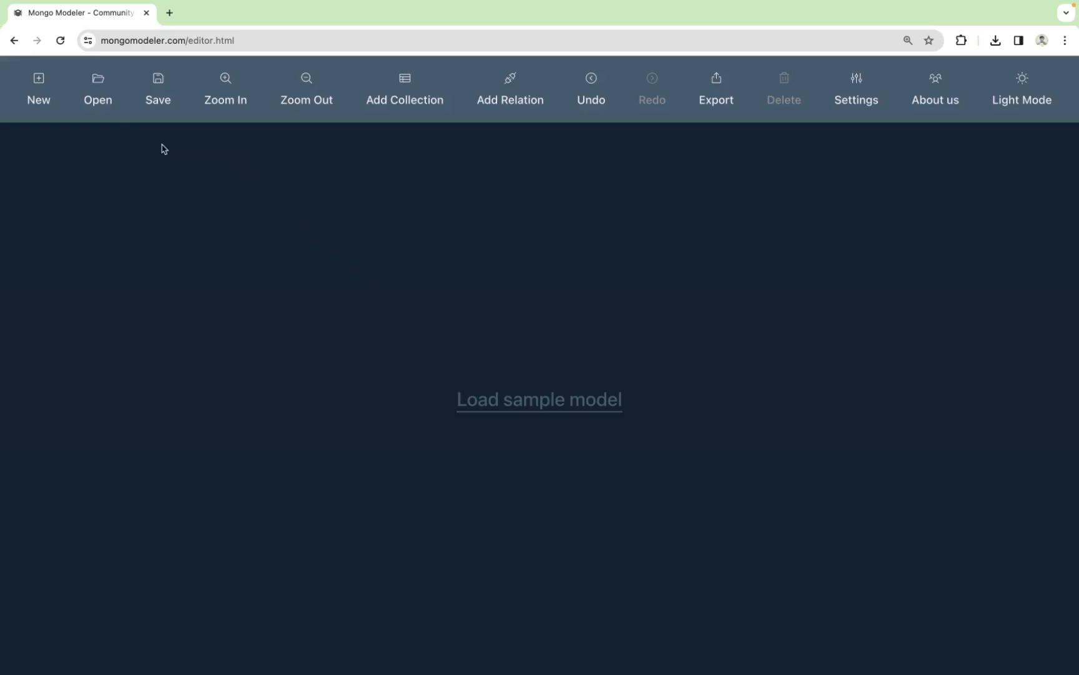
Start a new collection named movies with a title field and a year field of type Int
click(405, 88)
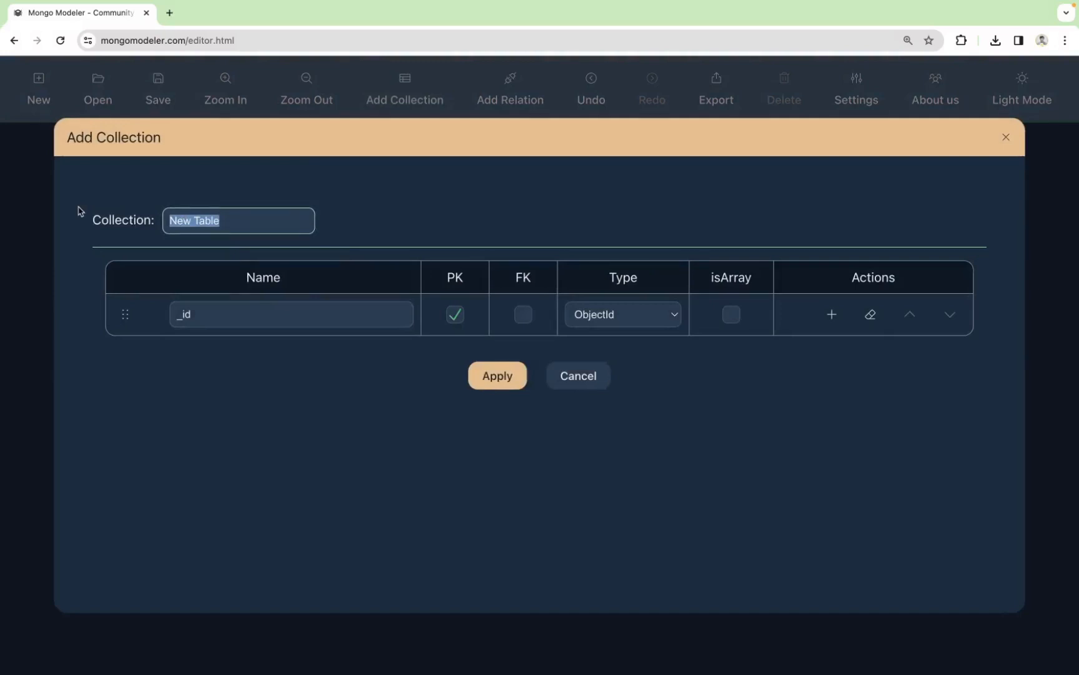
text(movies)
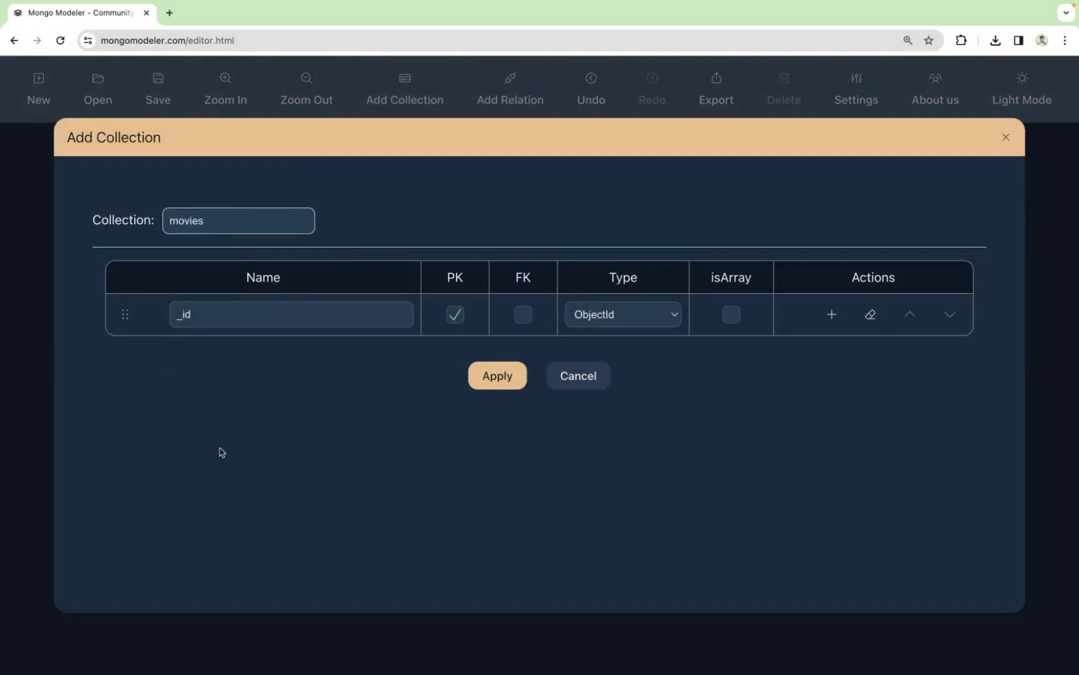
mouse_move(210, 331)
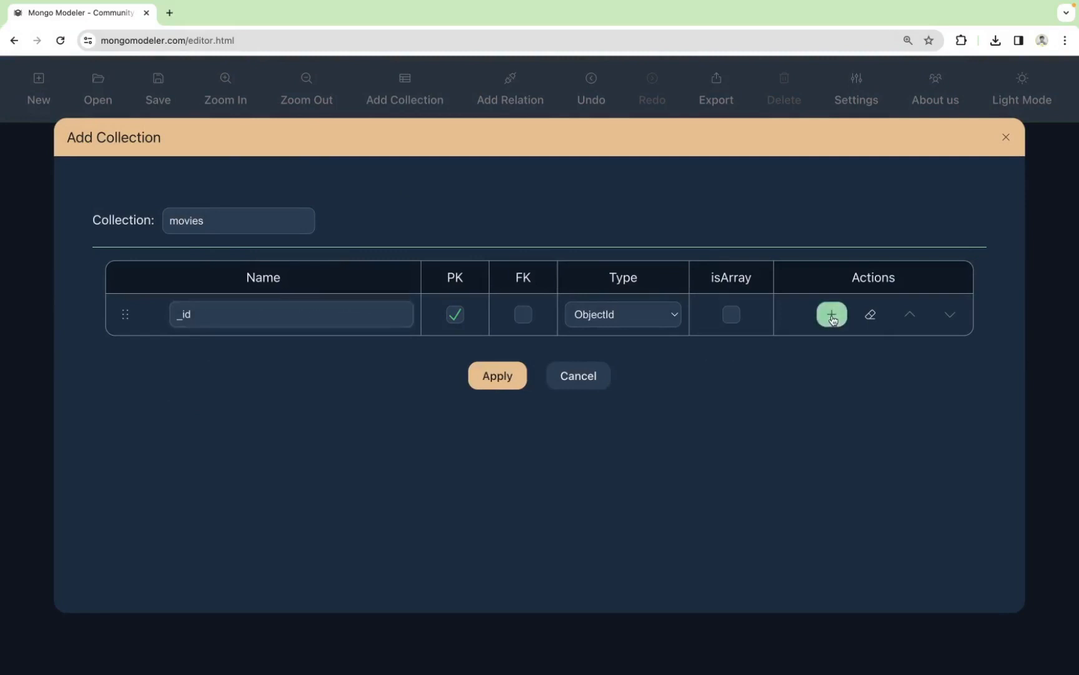
click(831, 314)
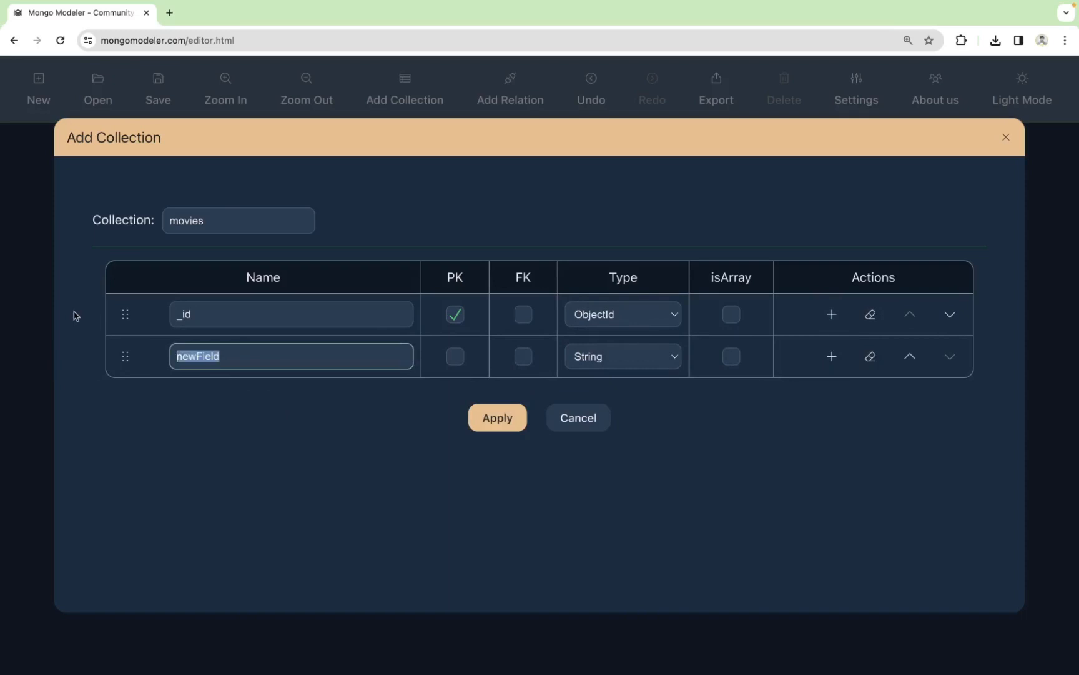
text(title)
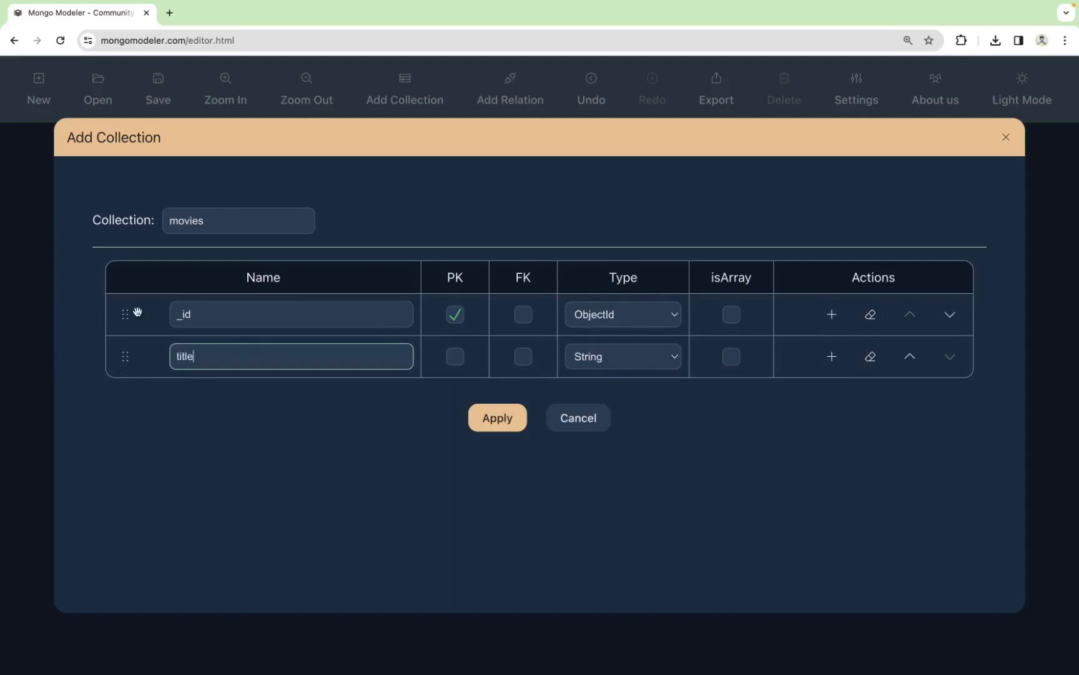
mouse_move(621, 356)
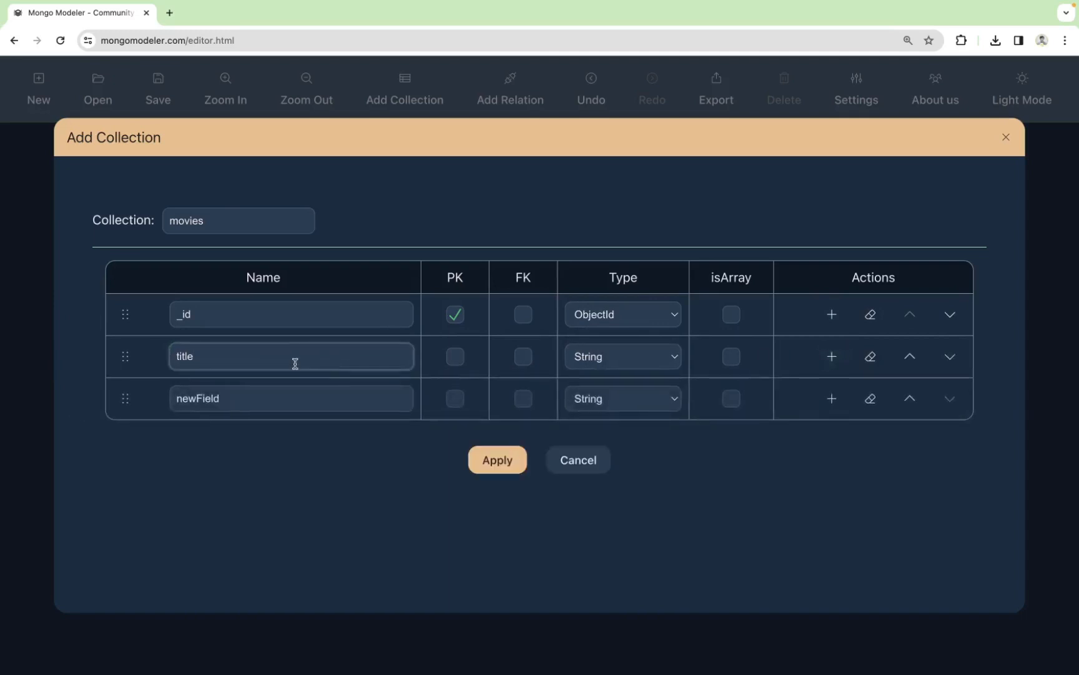
text(year)
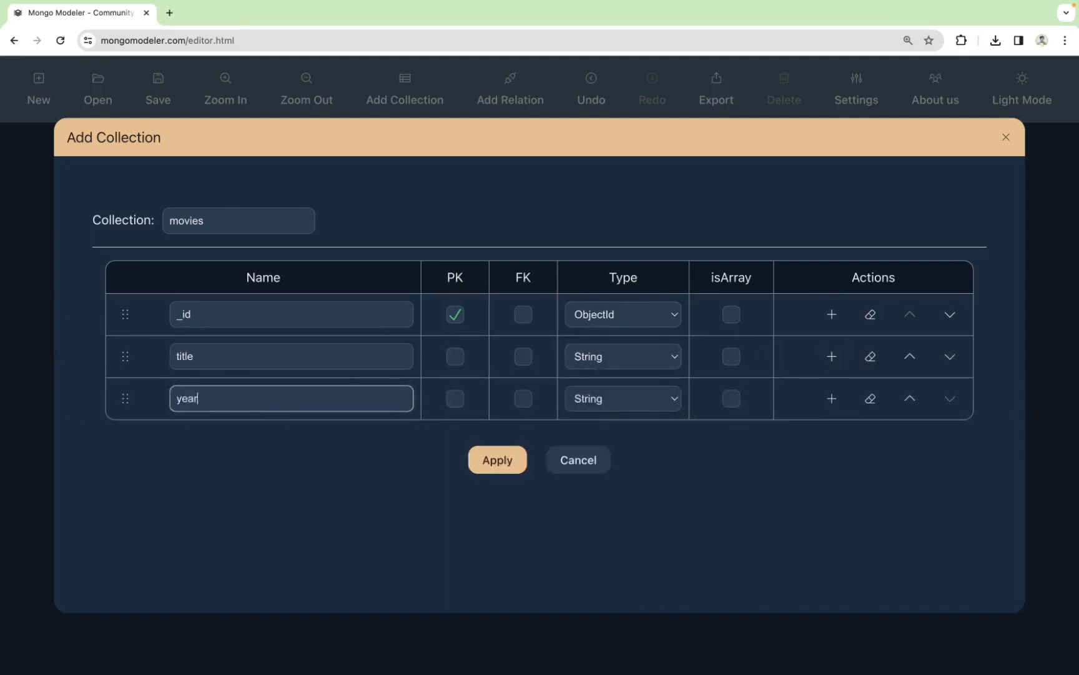
click(620, 398)
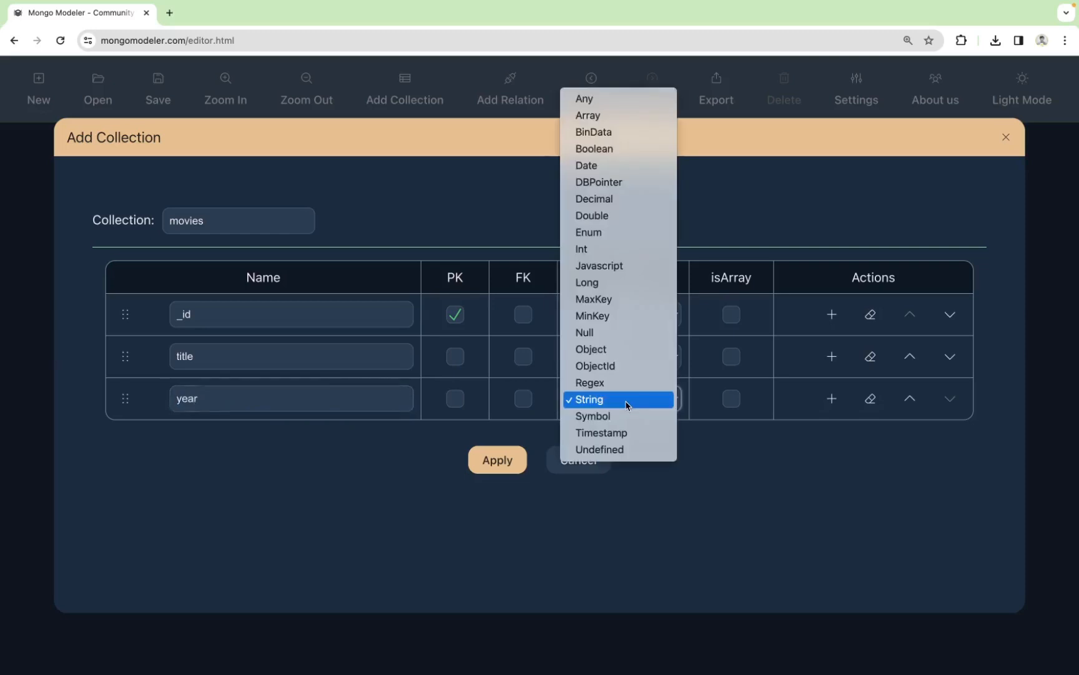
click(582, 248)
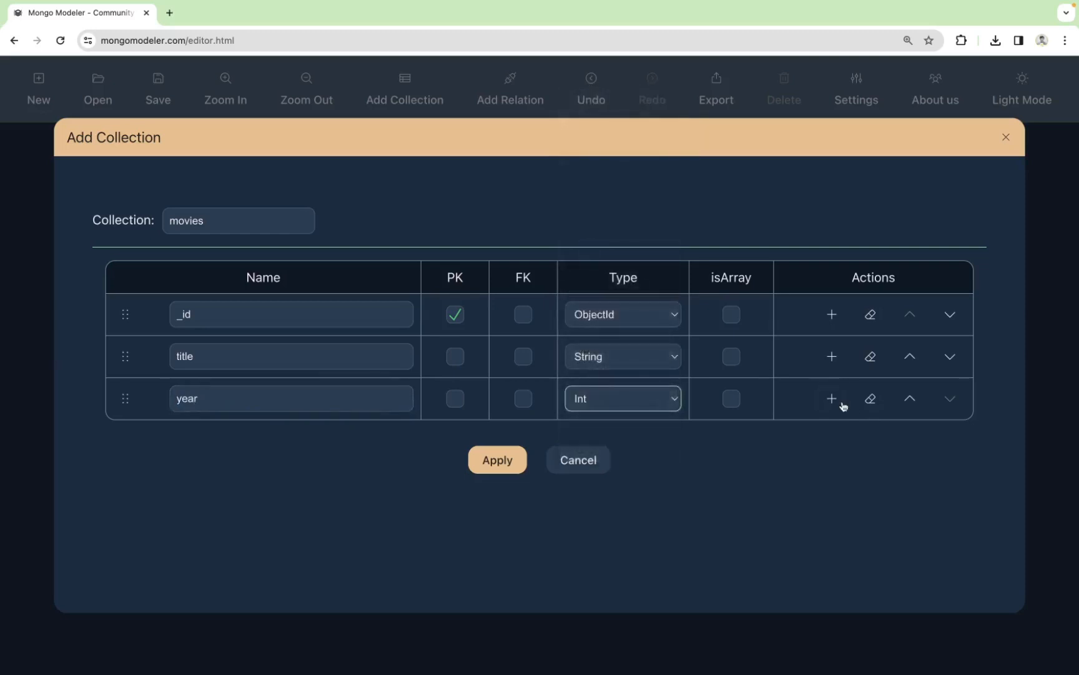
Add plot and directors fields to the movies collection
click(832, 398)
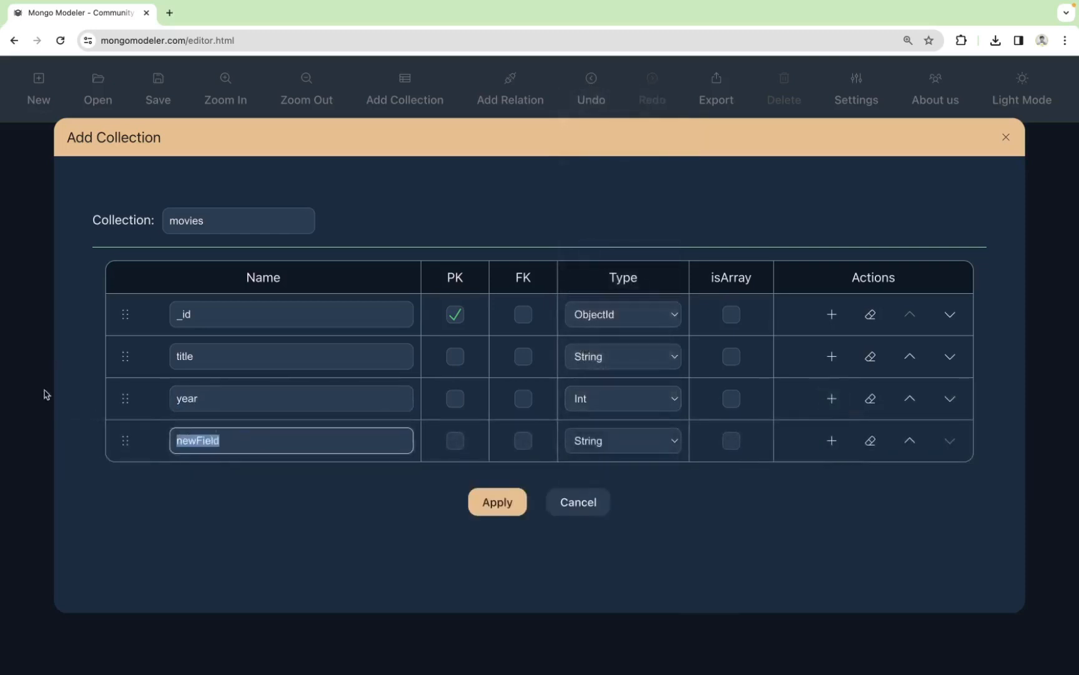
text(plot)
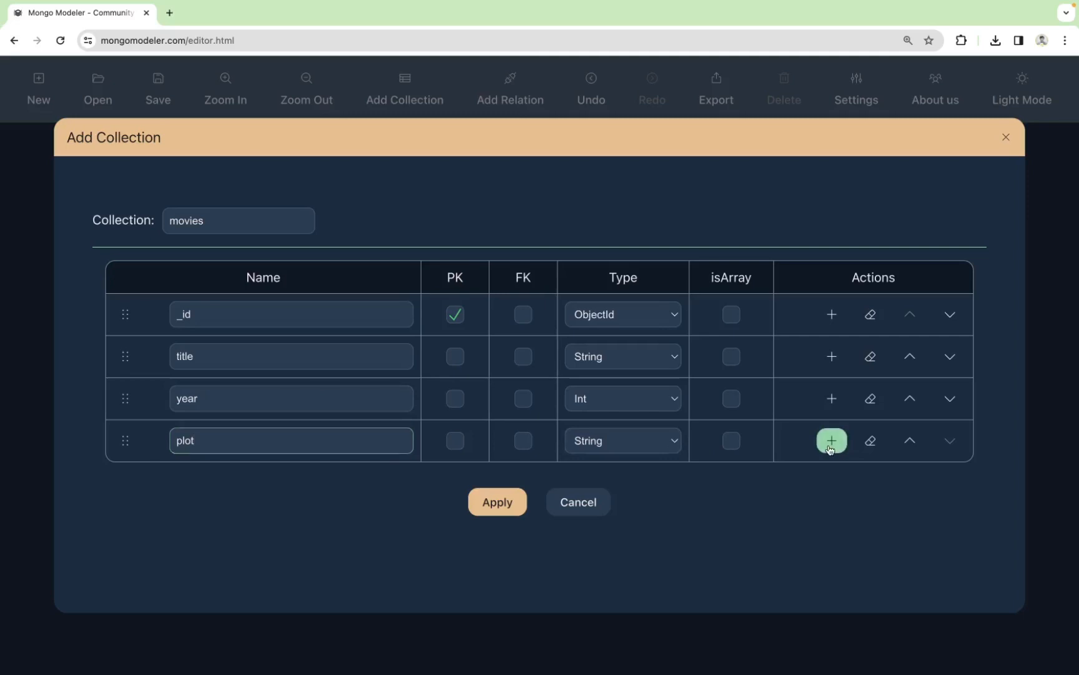
click(831, 440)
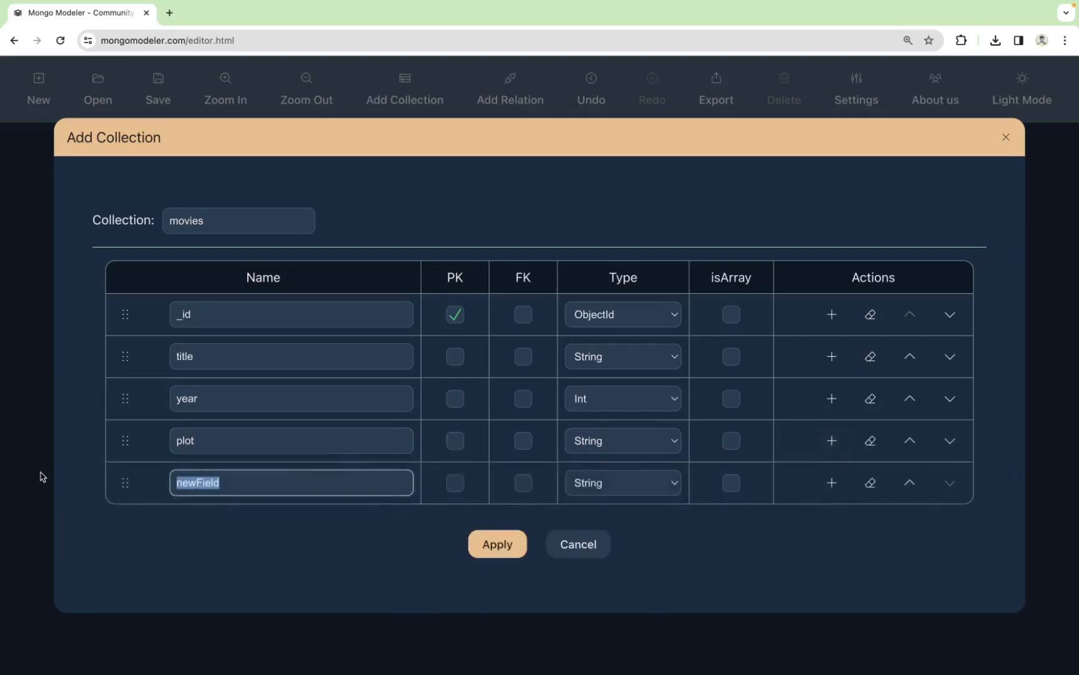
text(directo)
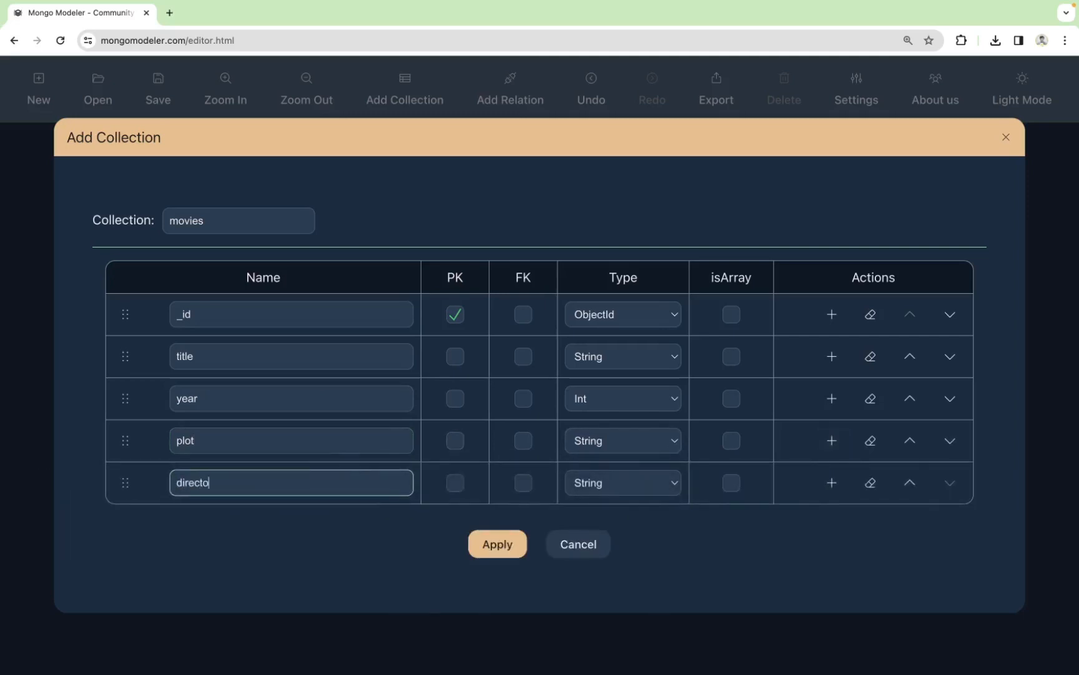
text(rs)
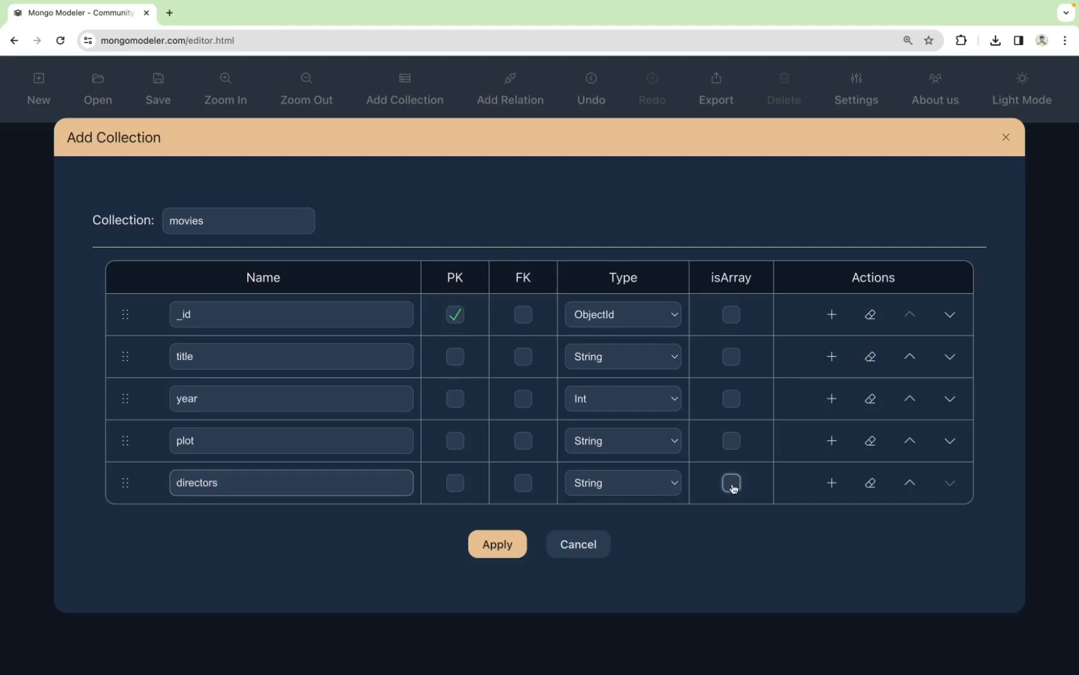
Mark directors as an array and add an imdb field of type Object
click(731, 483)
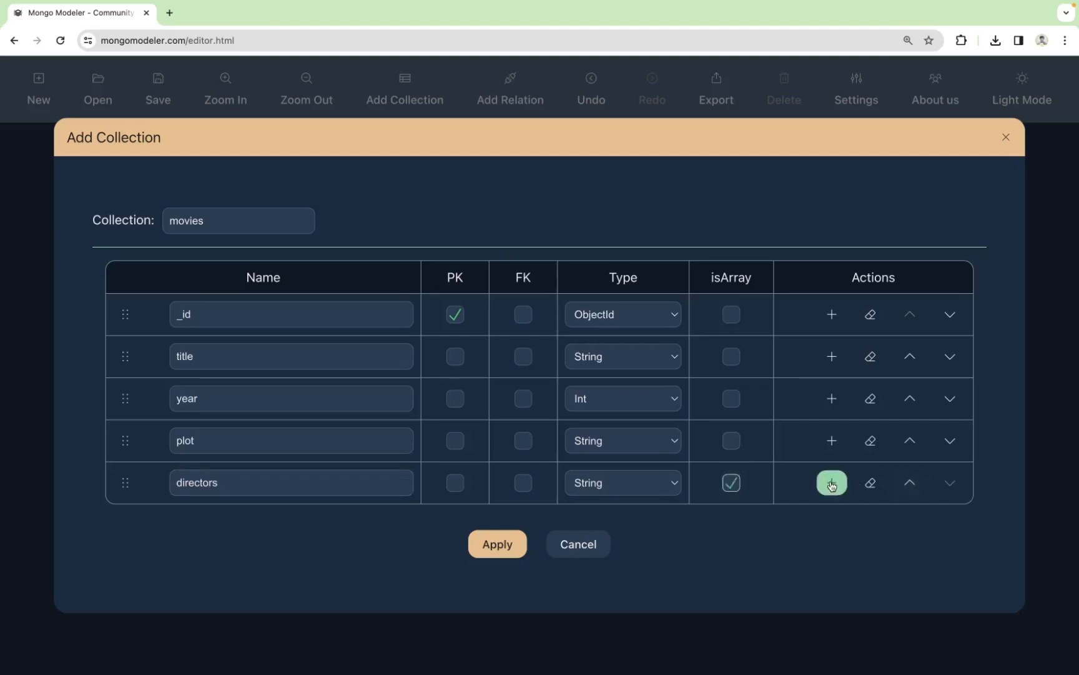
click(830, 481)
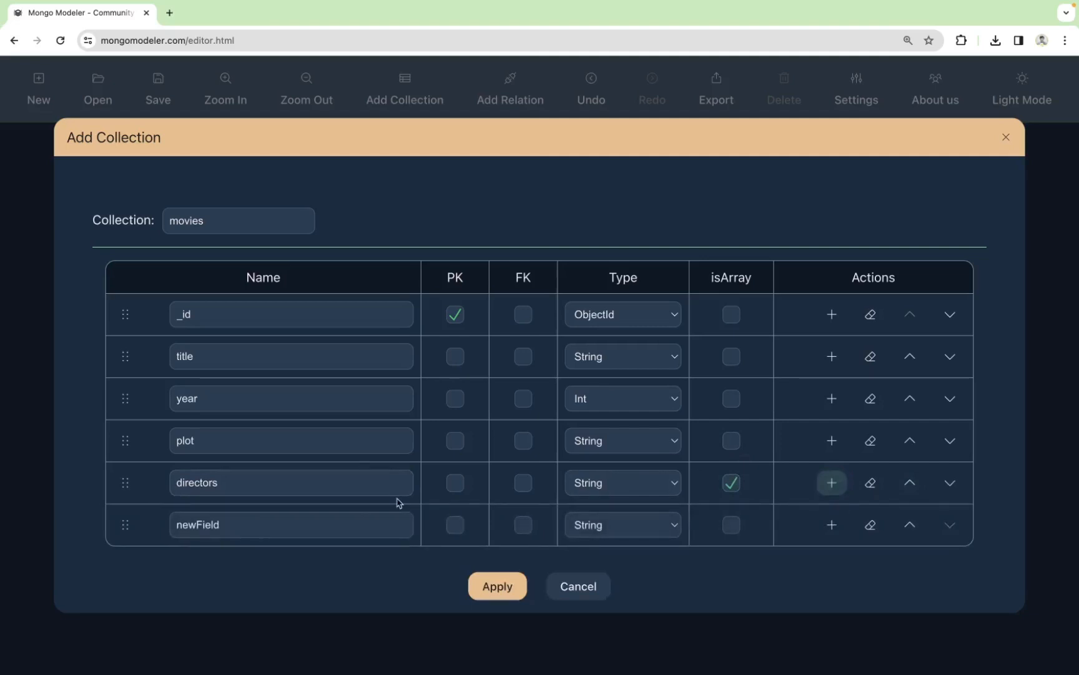
text(imd)
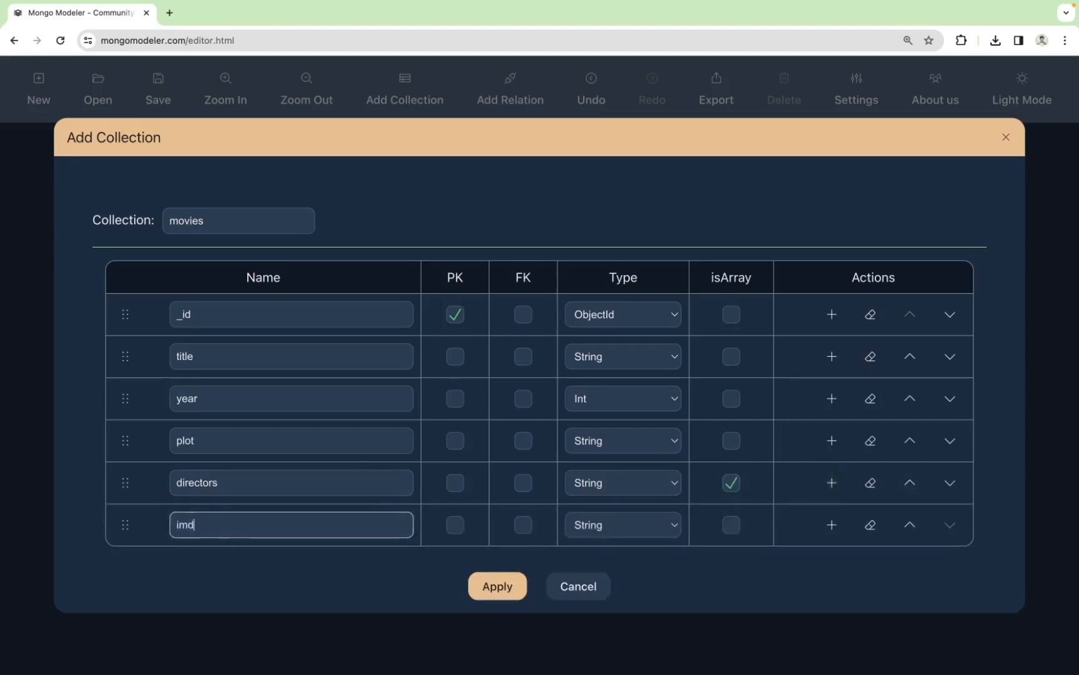
text(b)
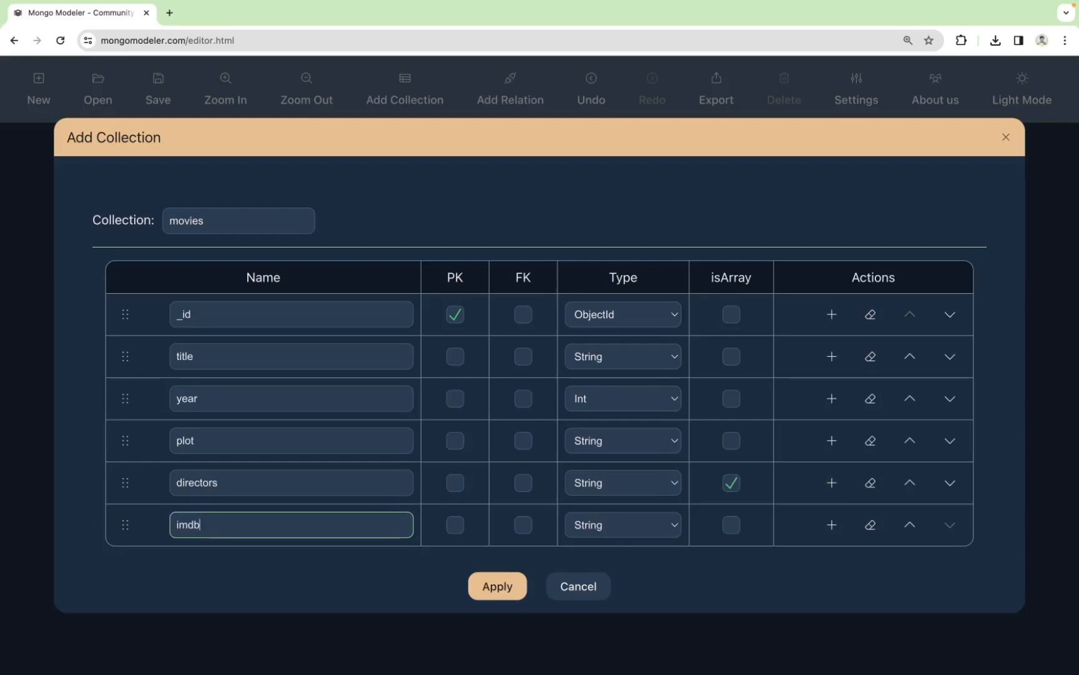
click(619, 524)
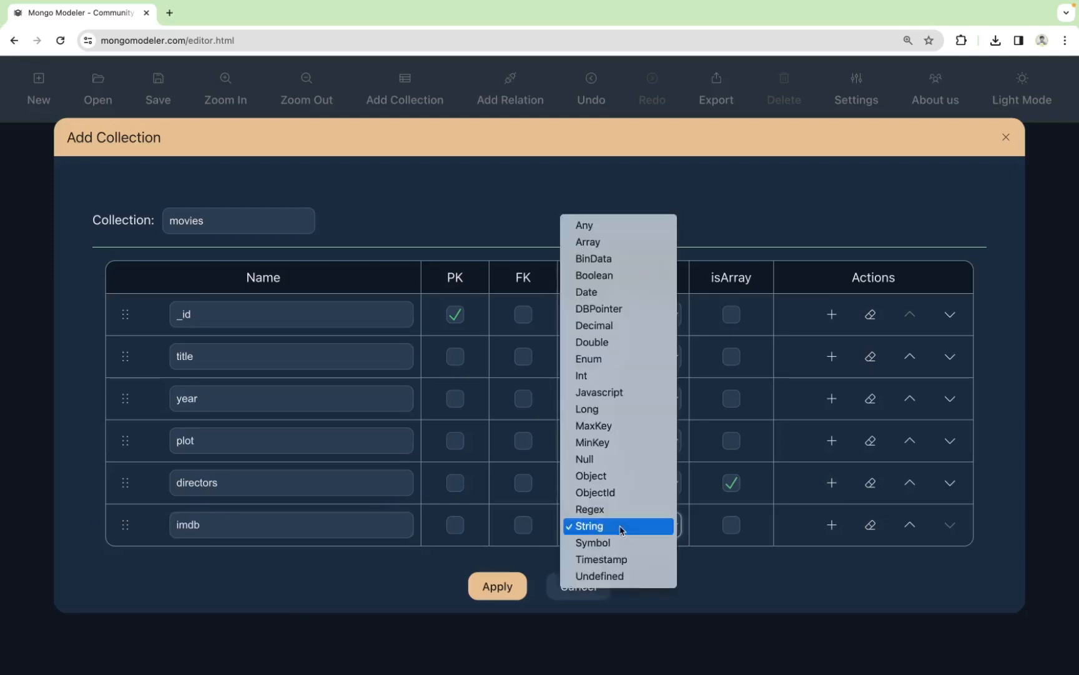
mouse_move(609, 459)
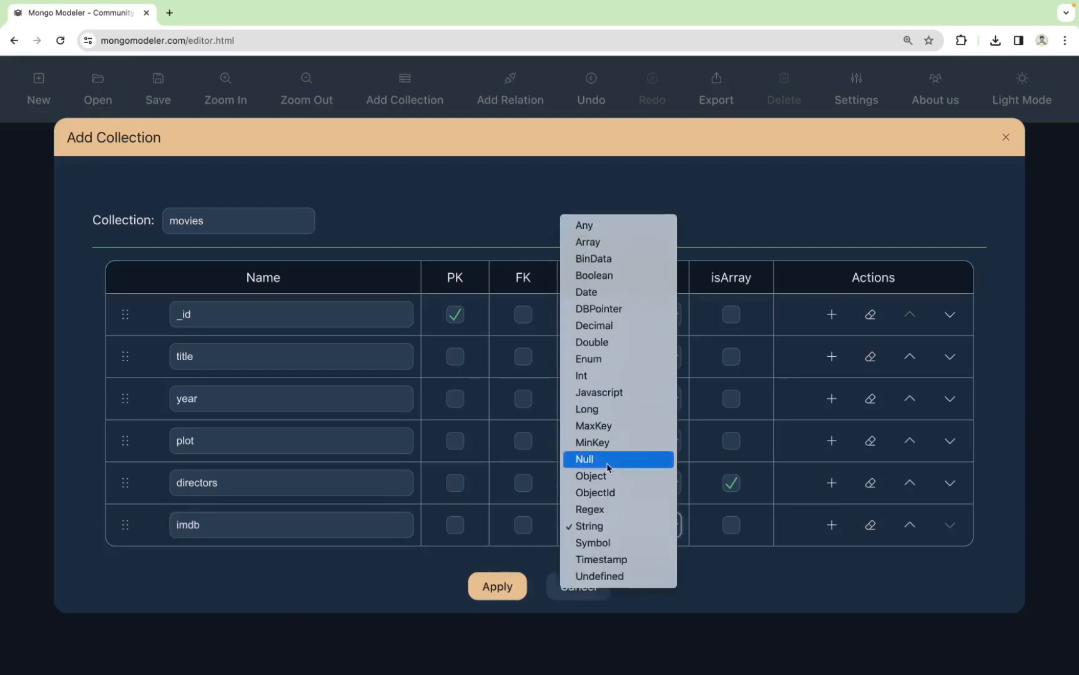
click(589, 475)
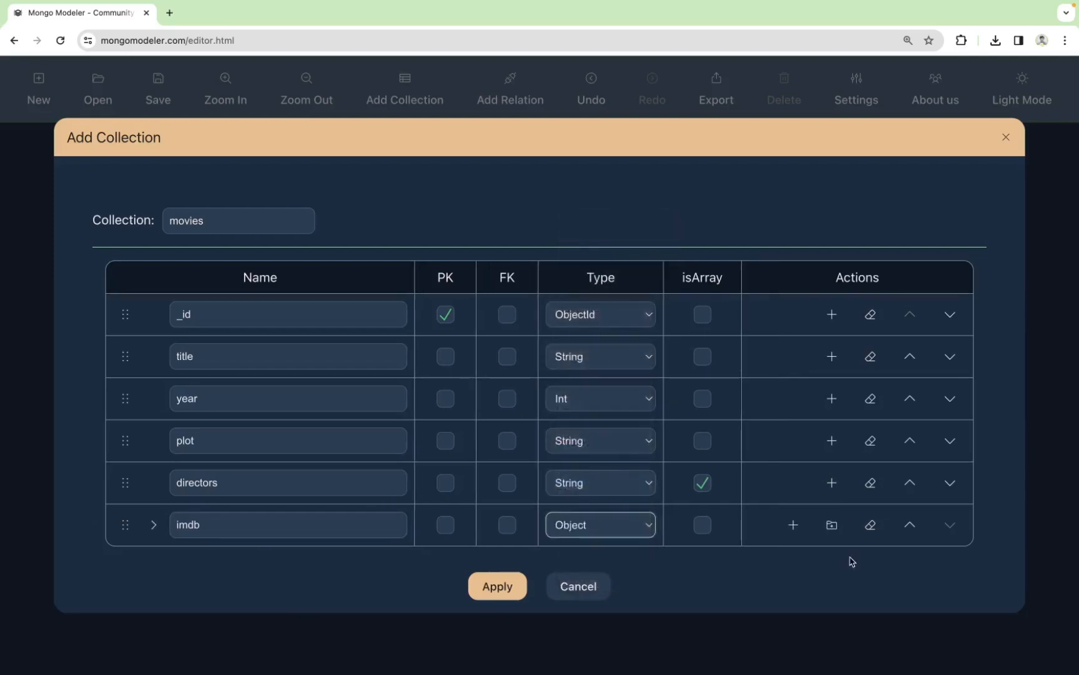
mouse_move(809, 508)
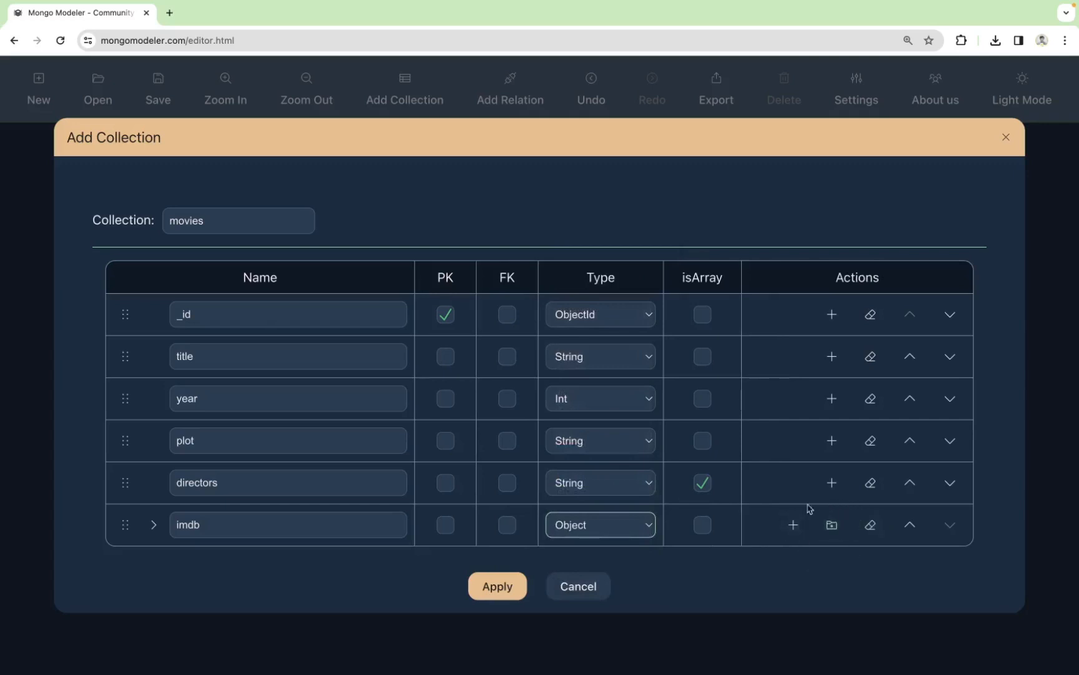
mouse_move(850, 522)
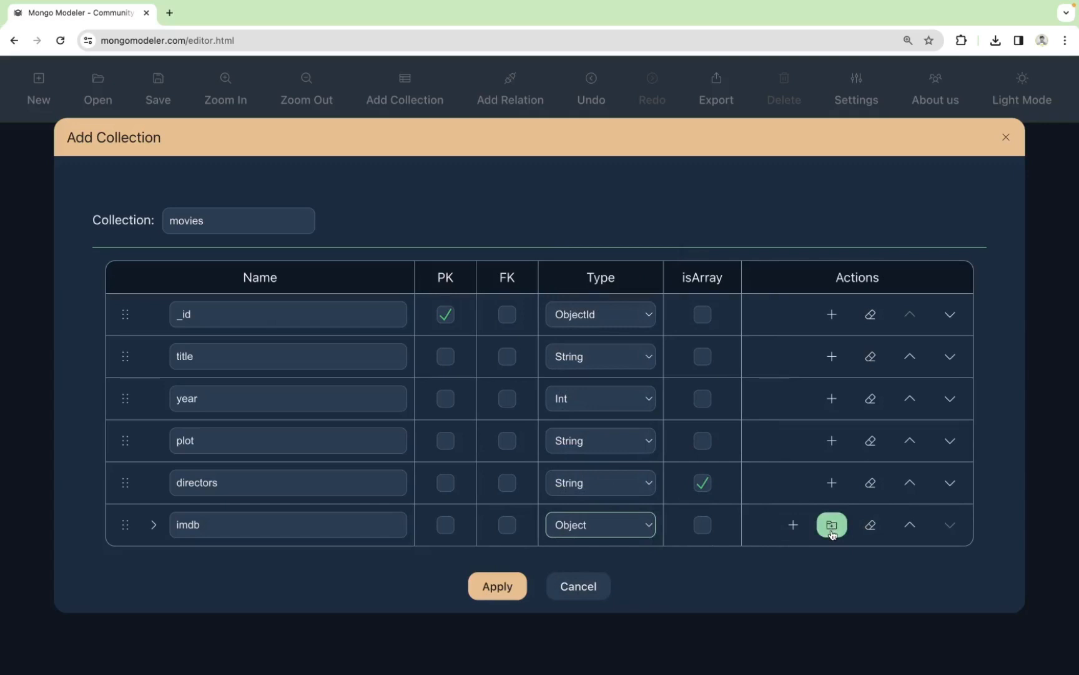
Nest rating (Double), votes (Int) and id fields inside the imdb object
click(831, 525)
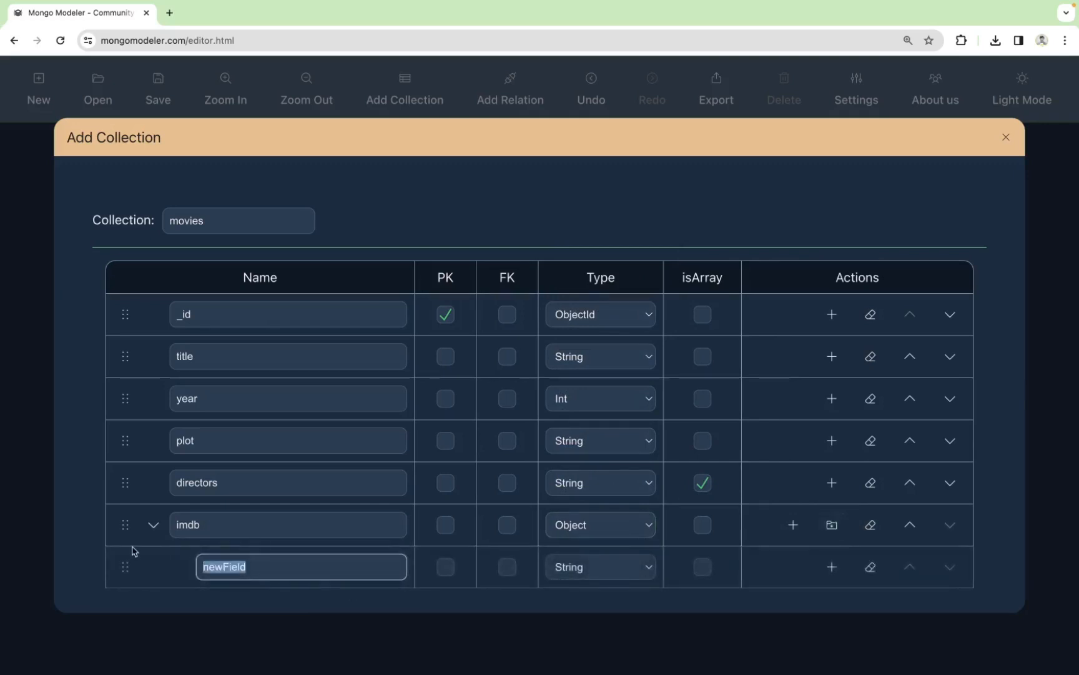
text(rating)
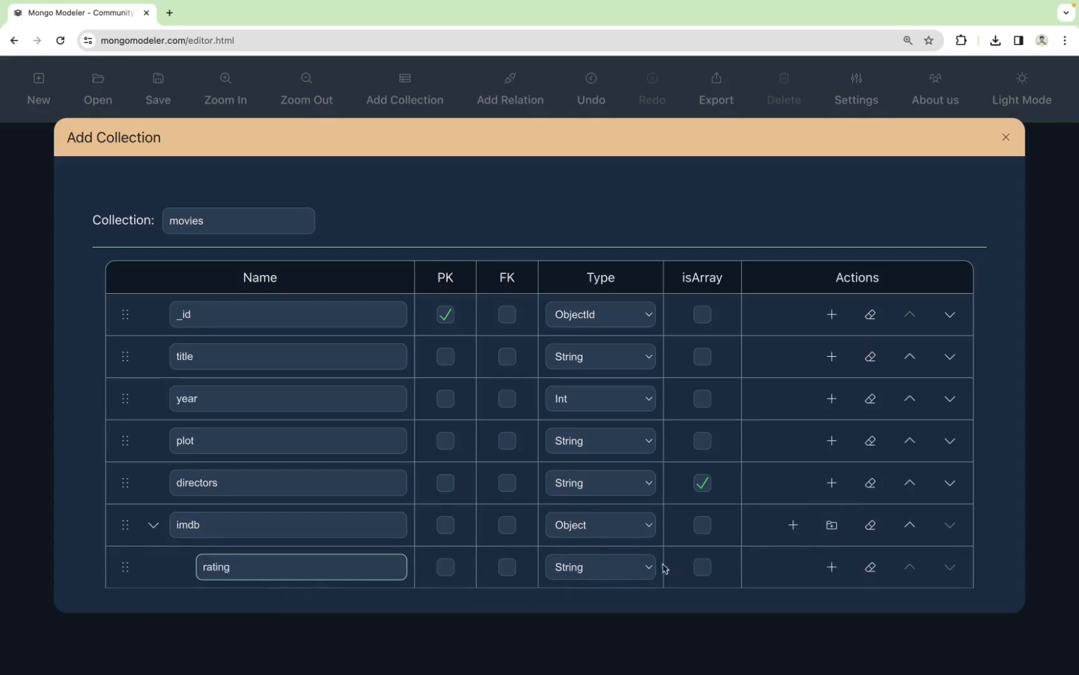
click(598, 566)
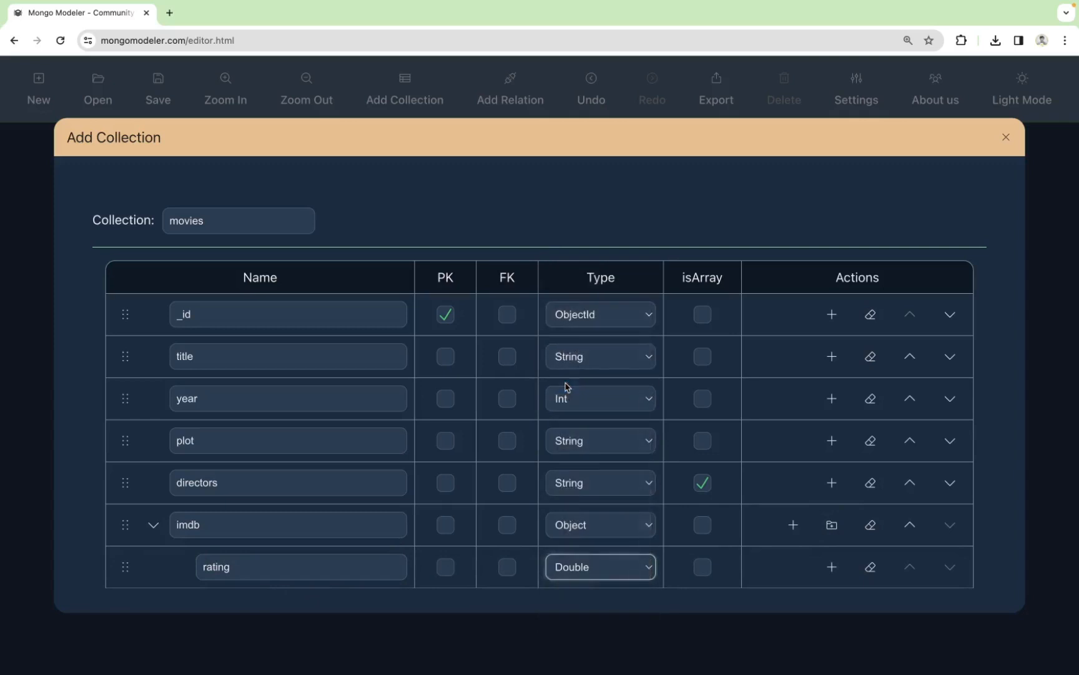
click(831, 566)
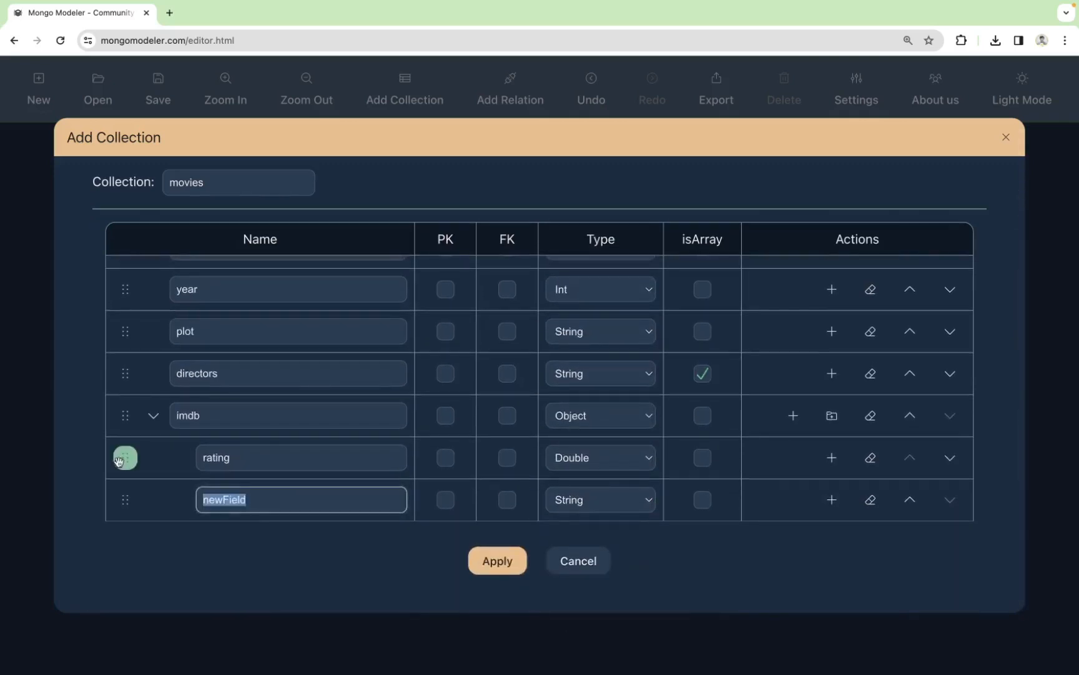
text(votes)
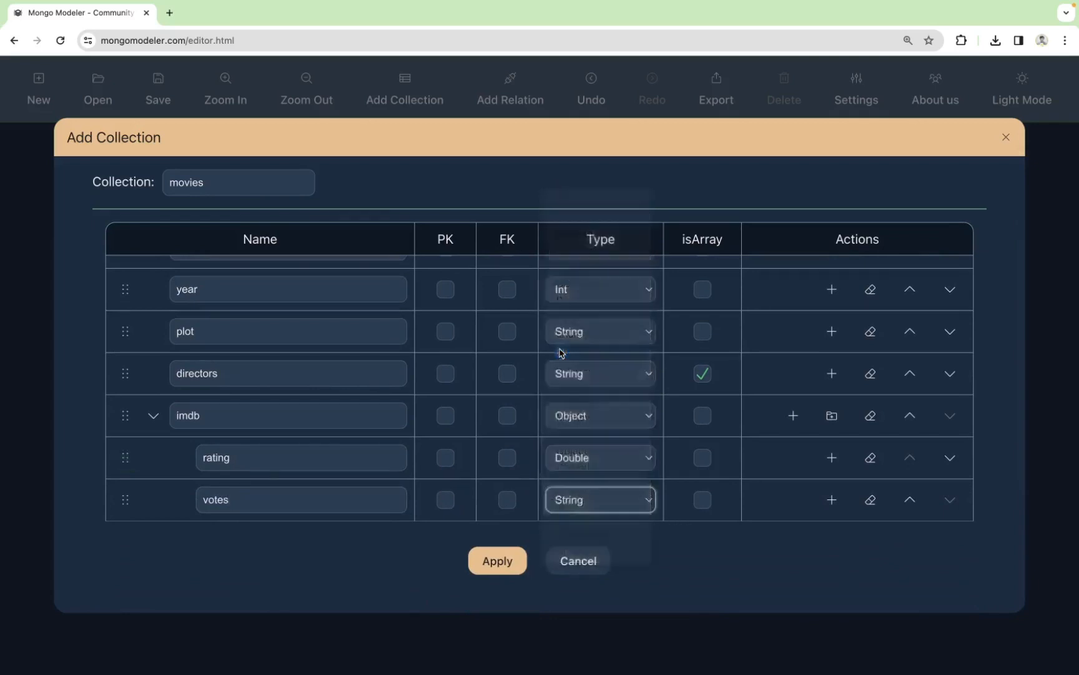
click(599, 499)
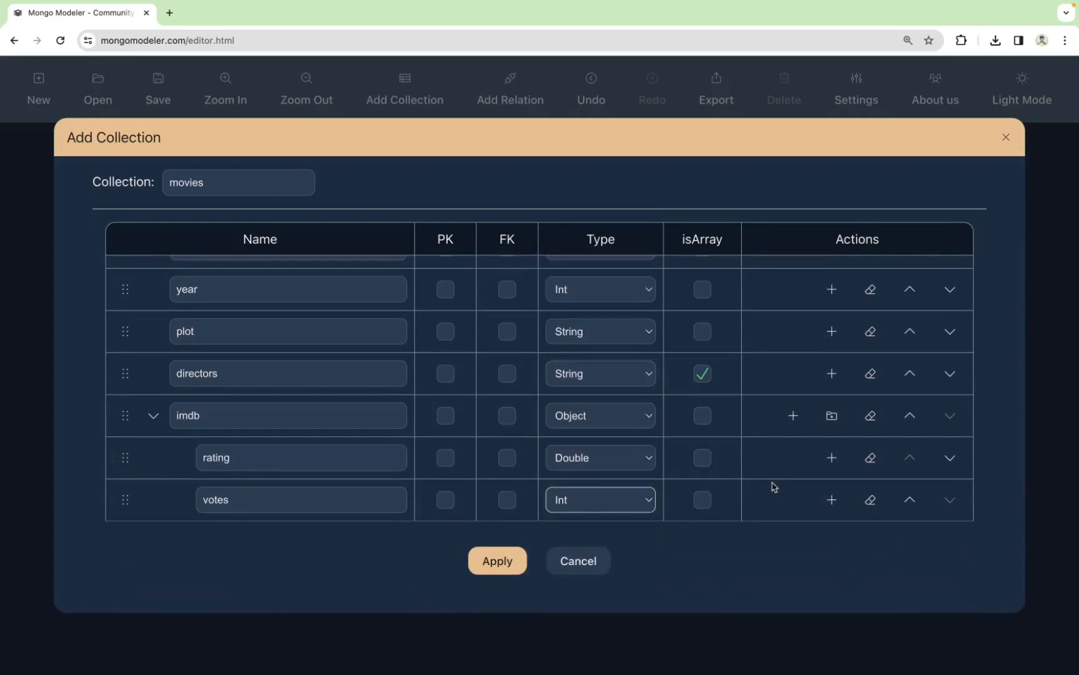
click(831, 499)
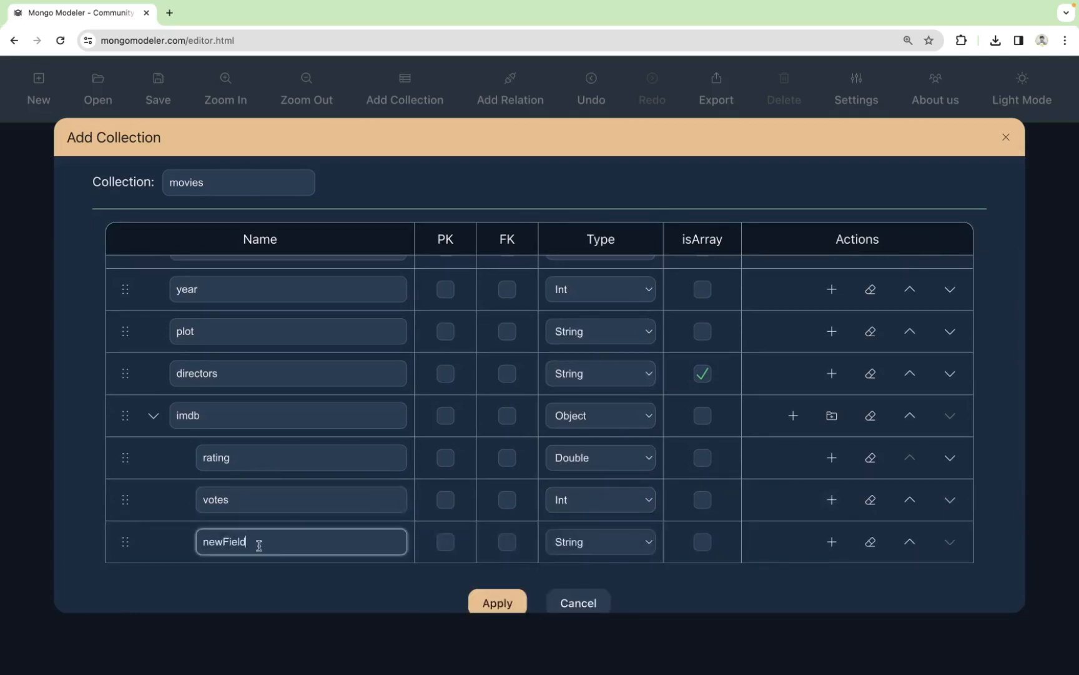
text(id)
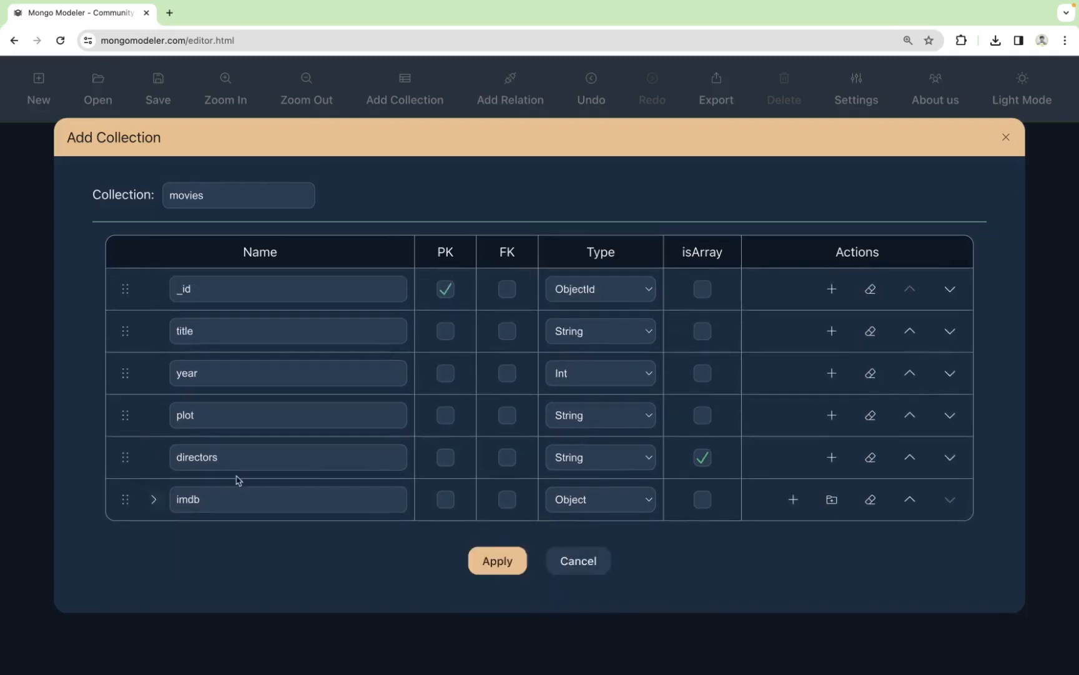
Add a tomatoes Object field containing a nested viewer Object field
click(791, 499)
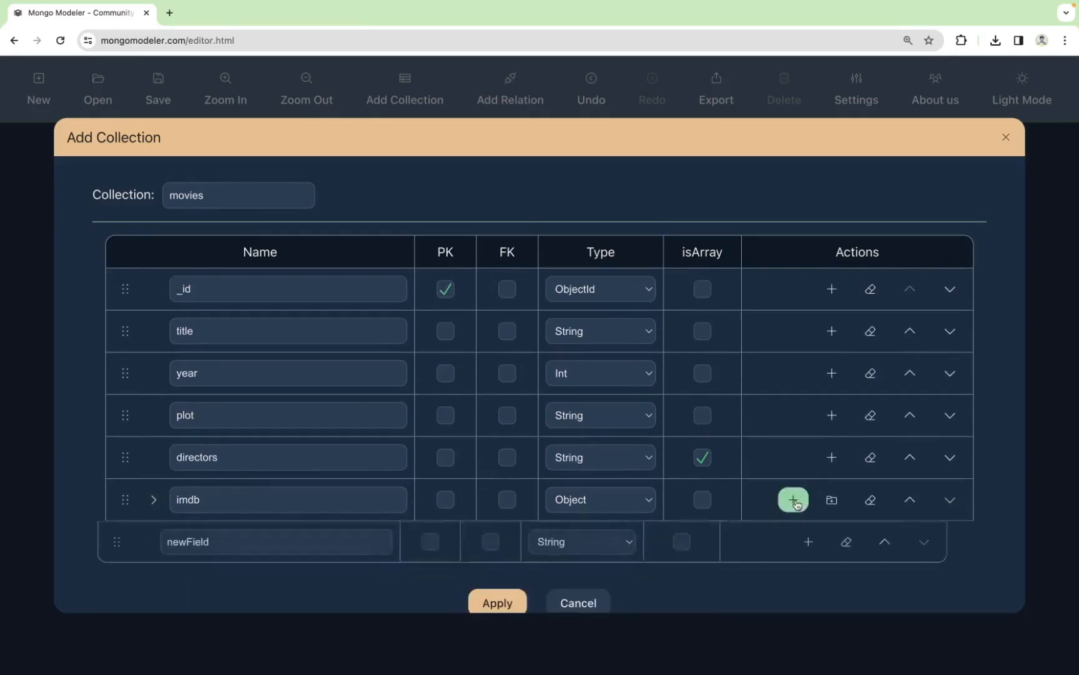
click(792, 499)
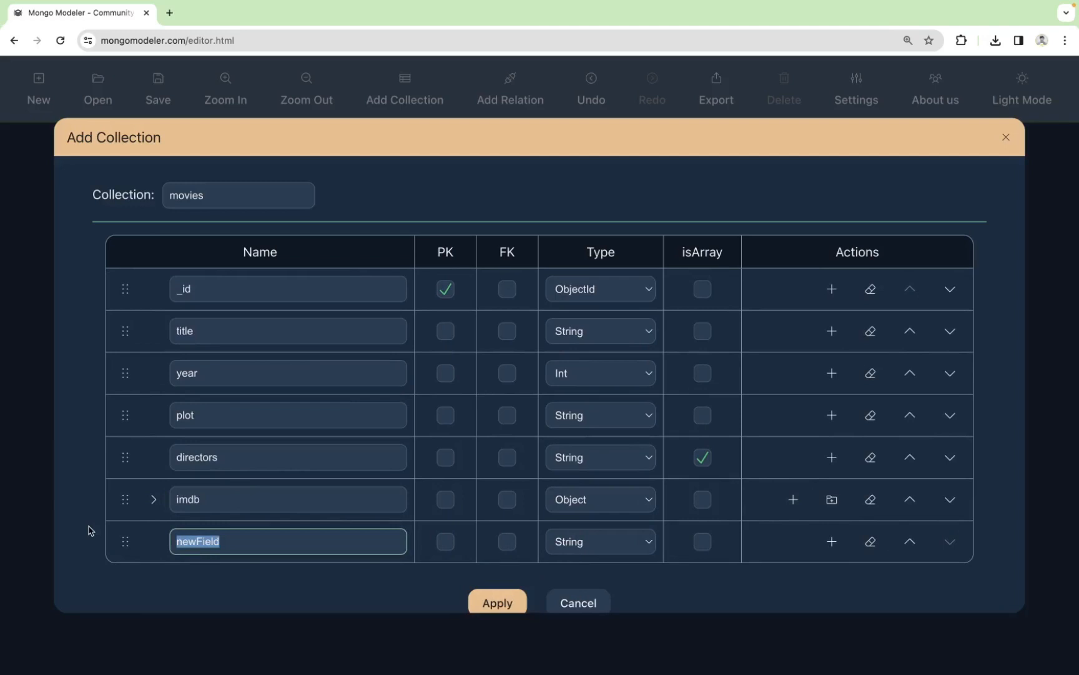
text(tomatoes)
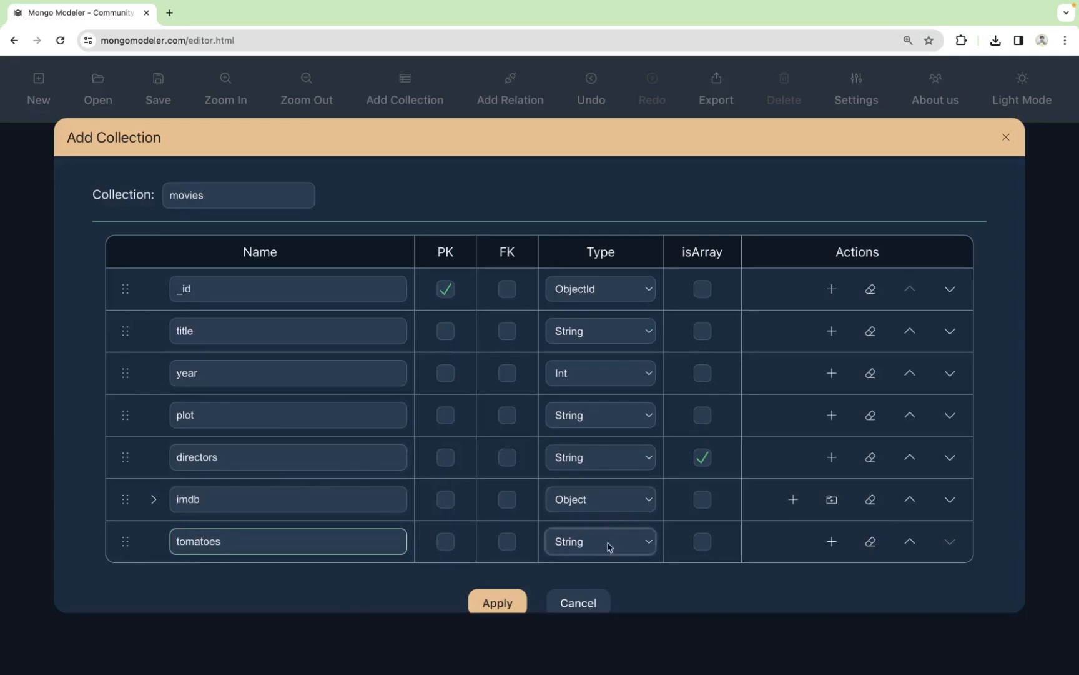
click(599, 541)
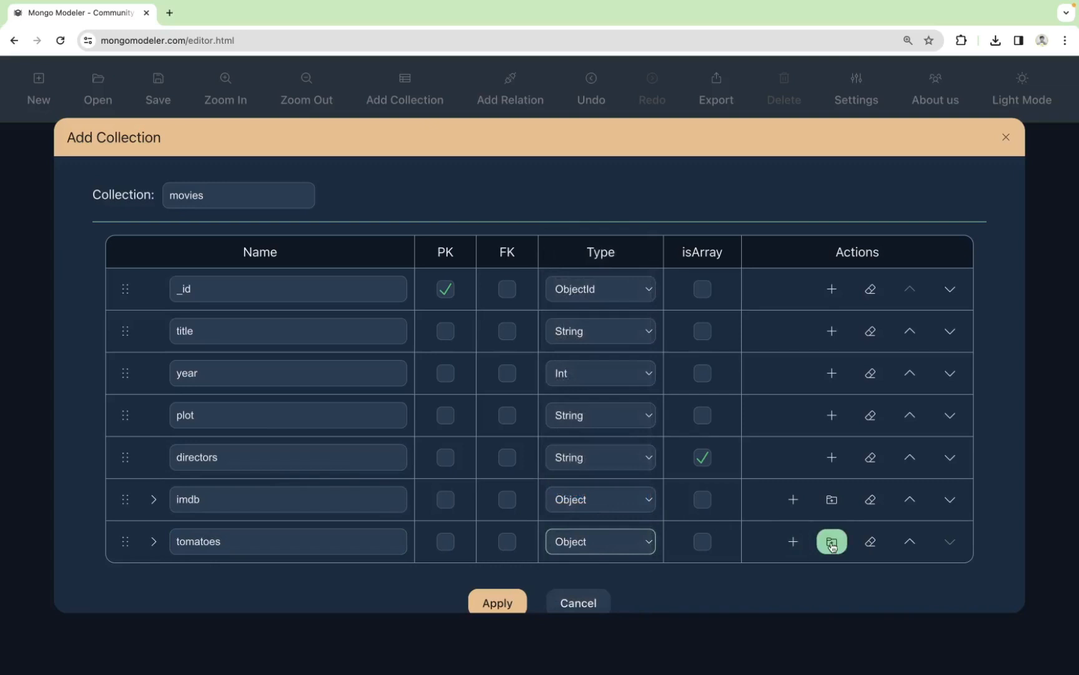
click(832, 541)
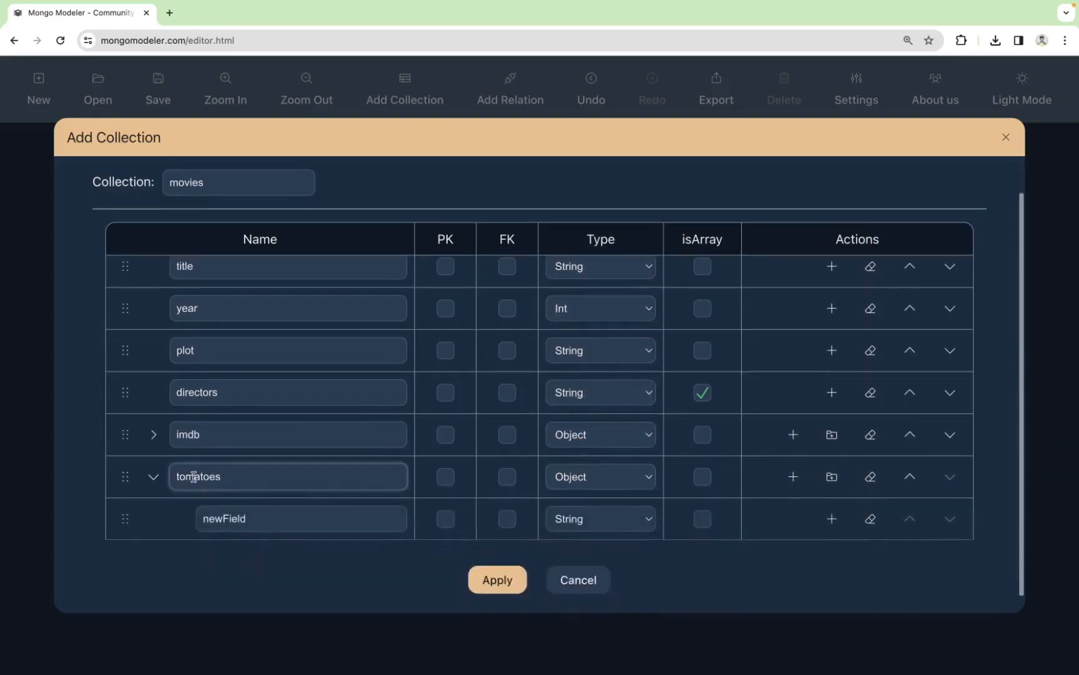
click(299, 518)
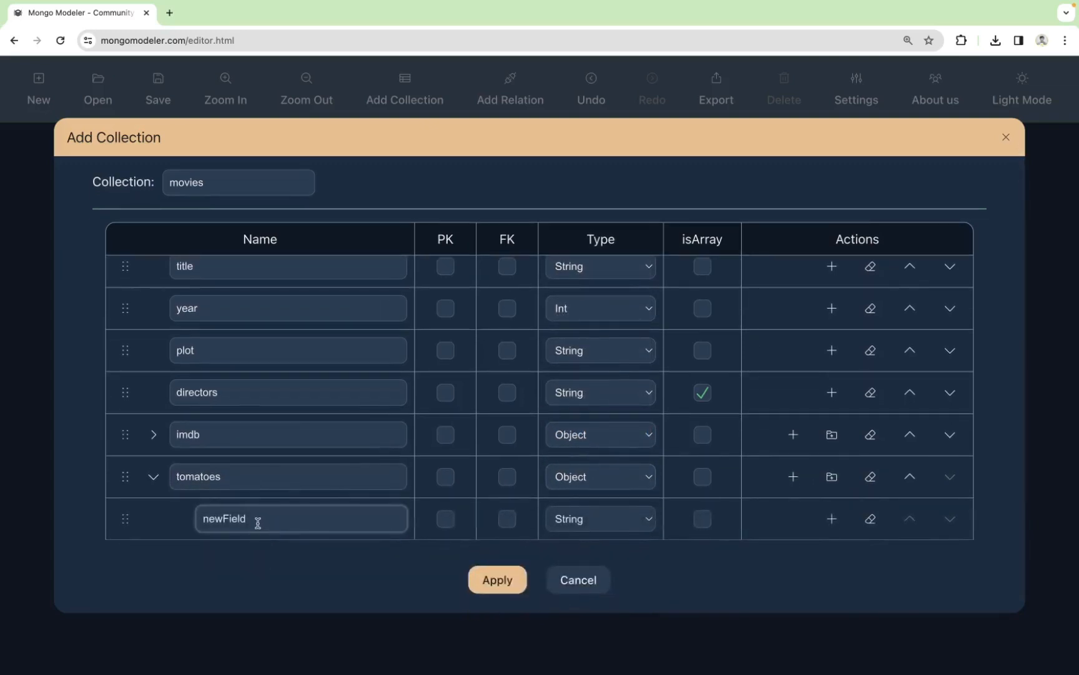
double_click(224, 518)
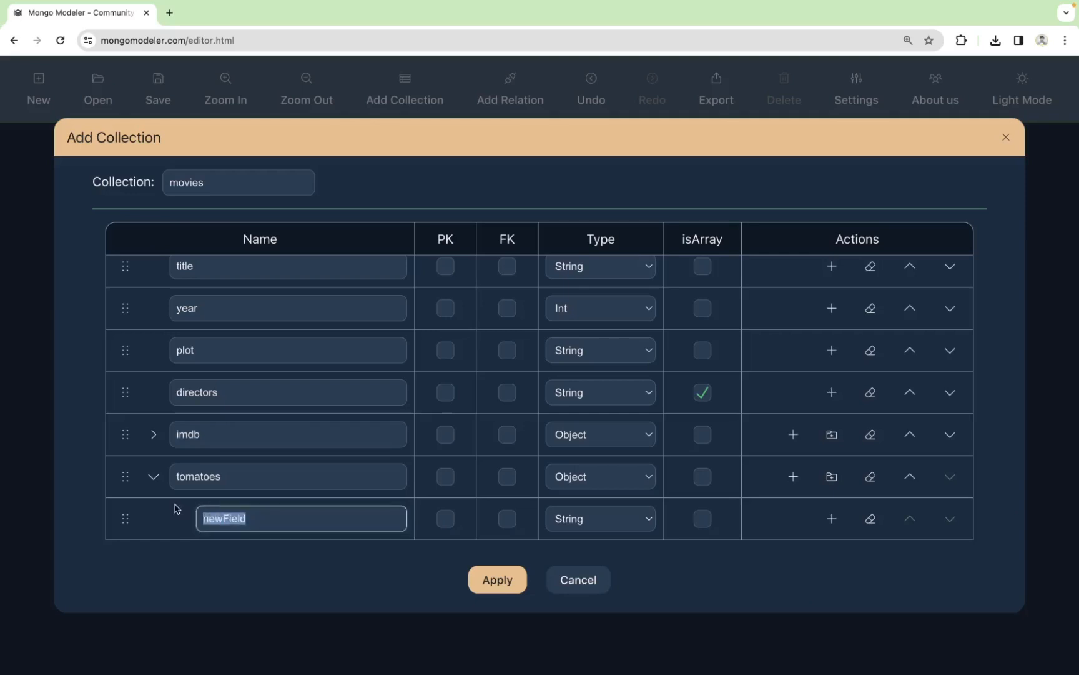
text(viewer)
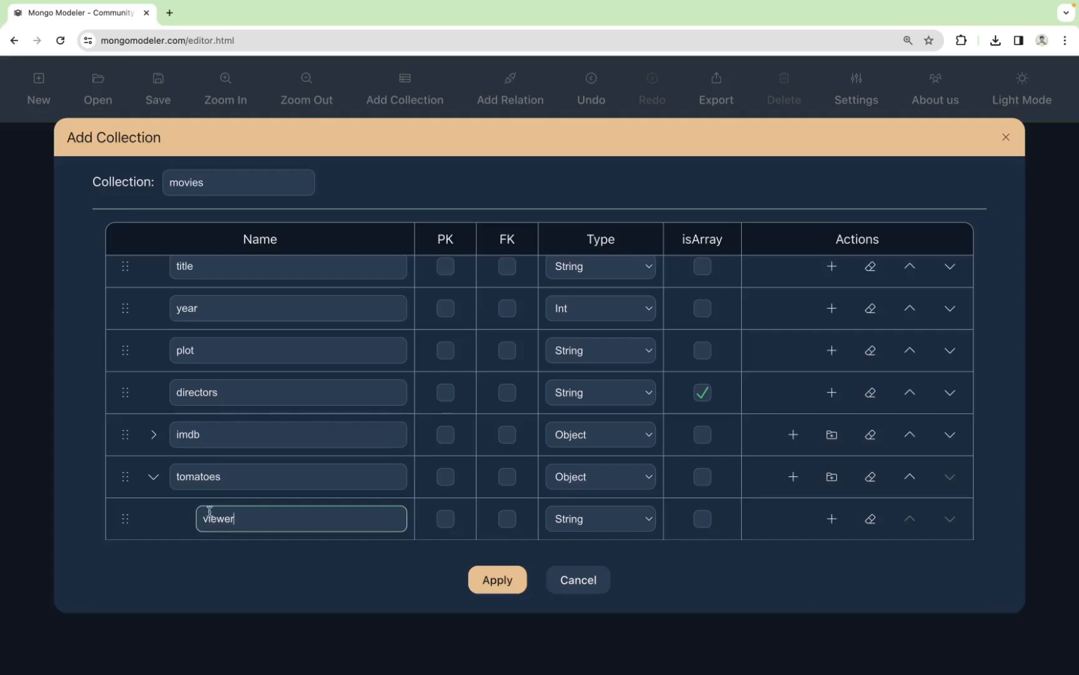
click(599, 518)
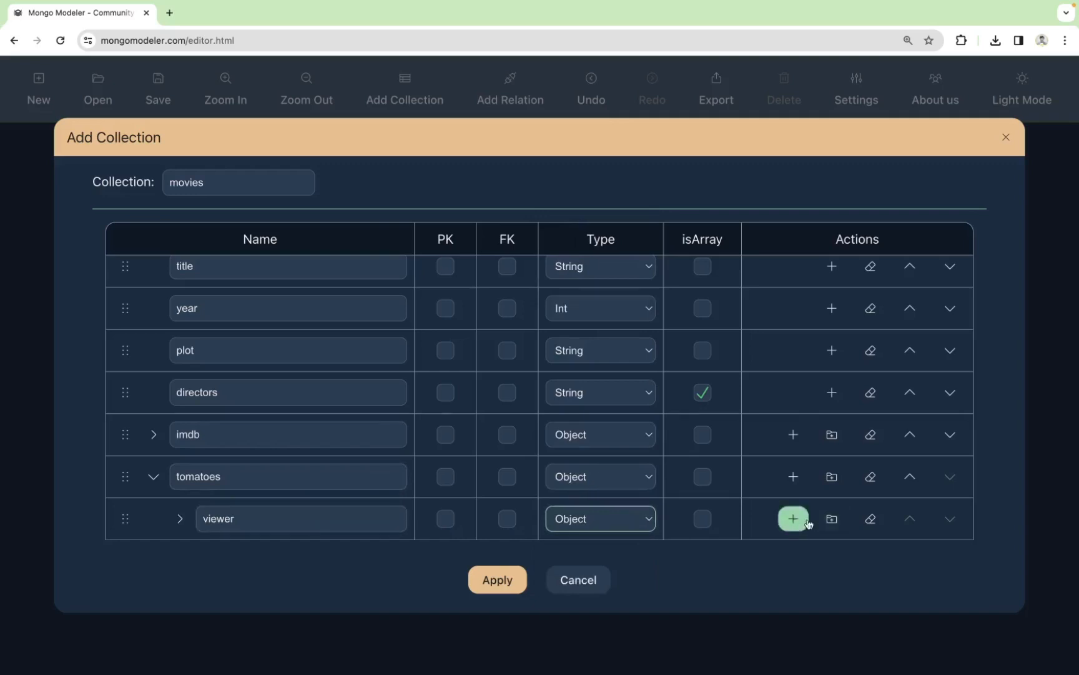
Give viewer a rating field of type Double and a numReviews field
click(793, 518)
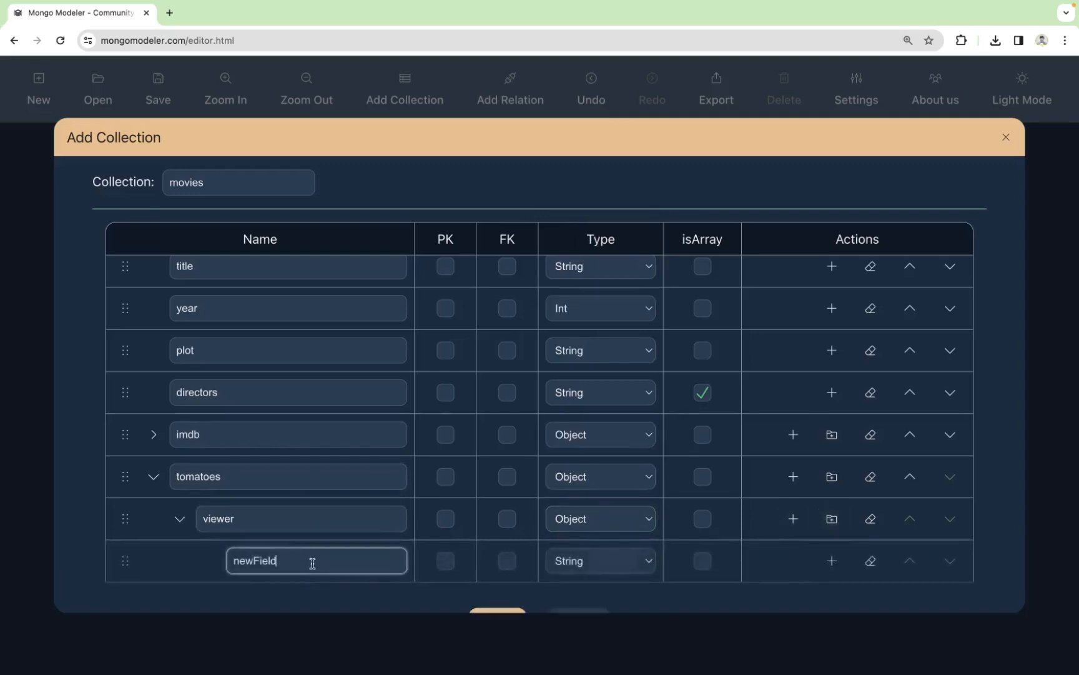
text(rating)
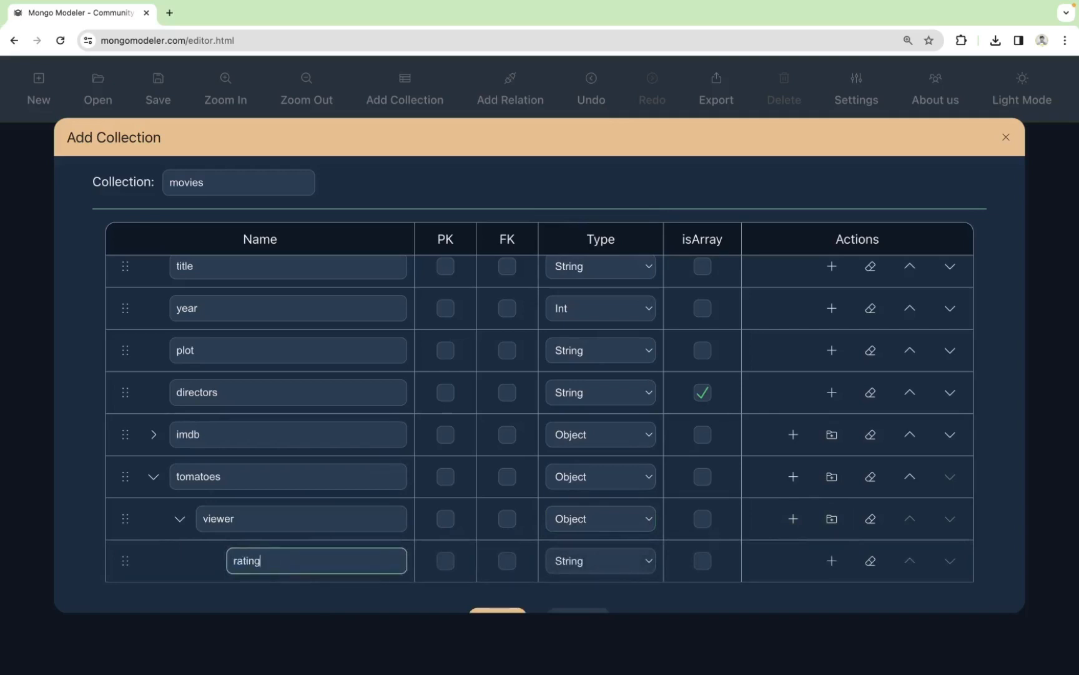
click(599, 560)
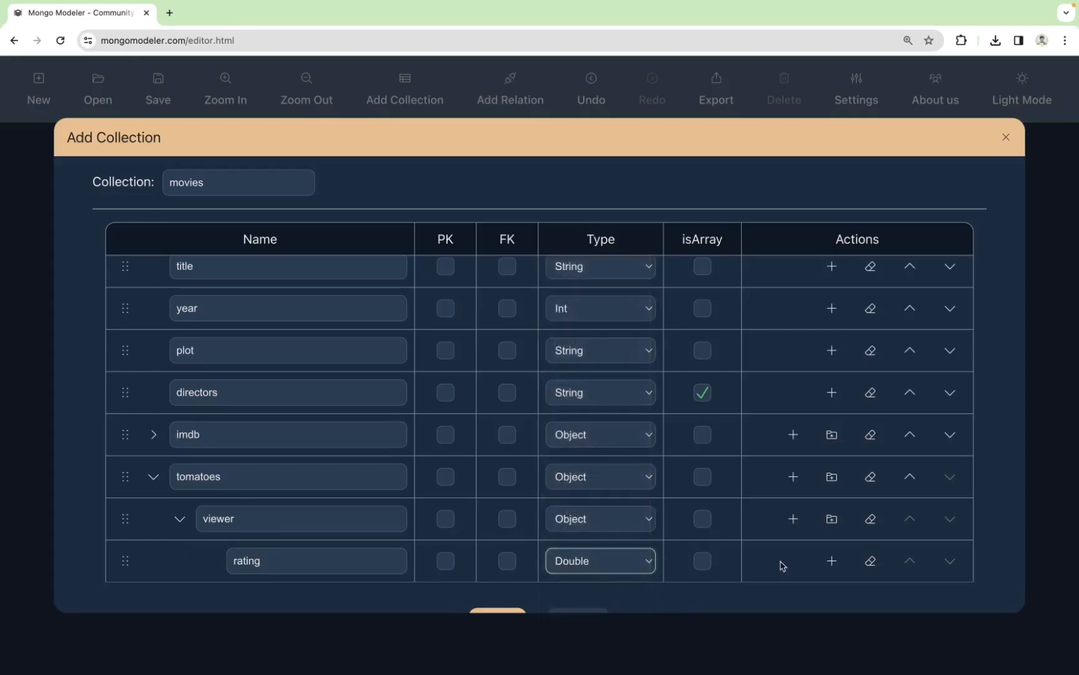
click(830, 561)
text(n)
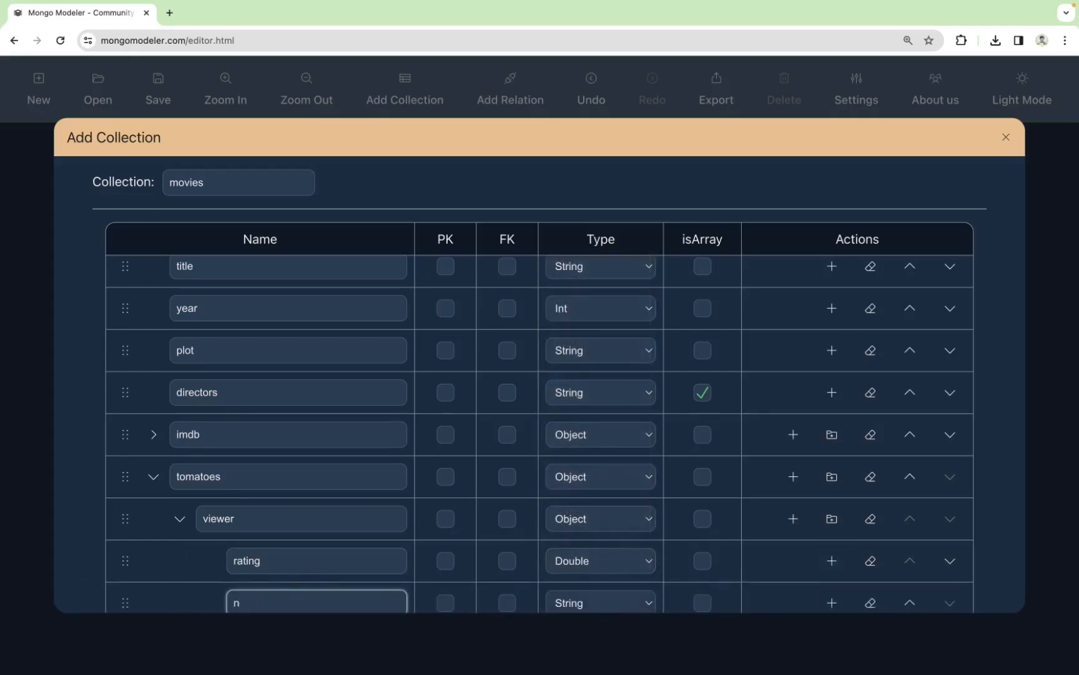
text(umReviews)
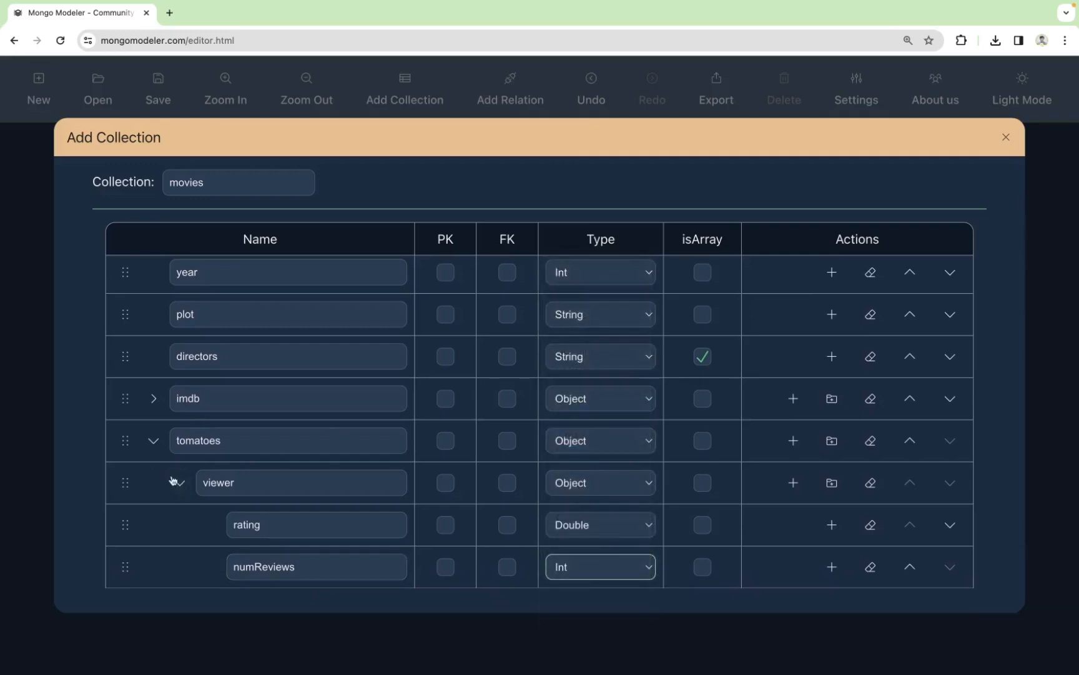
Add a lastUpdated field of type Date inside tomatoes beside viewer, collapsing the nested objects
click(154, 482)
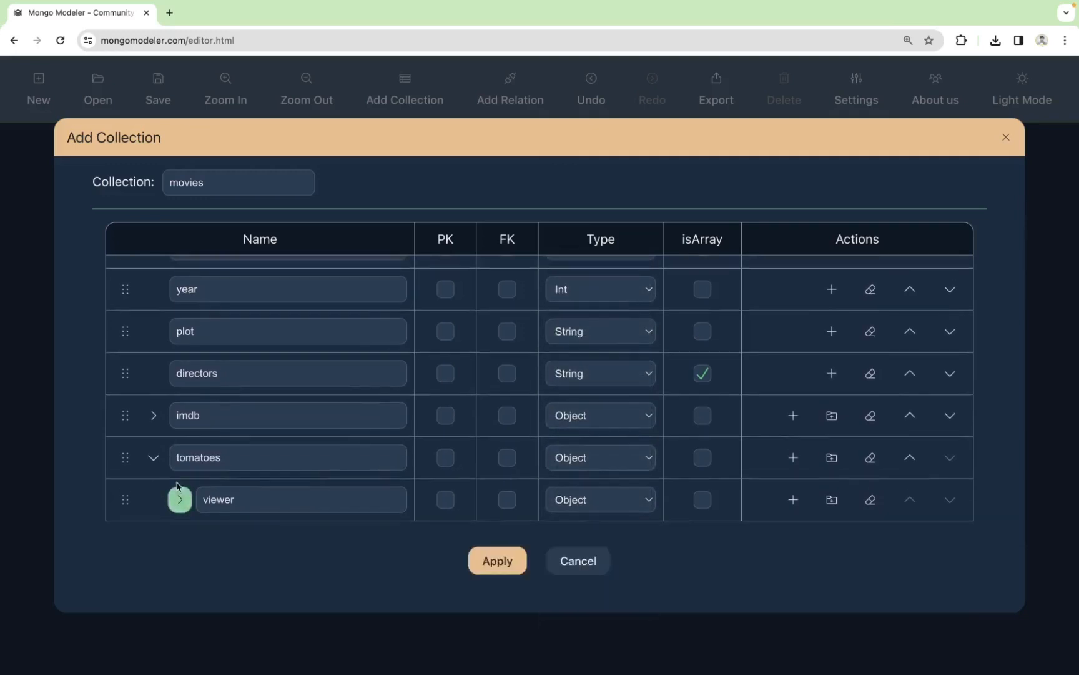
click(299, 499)
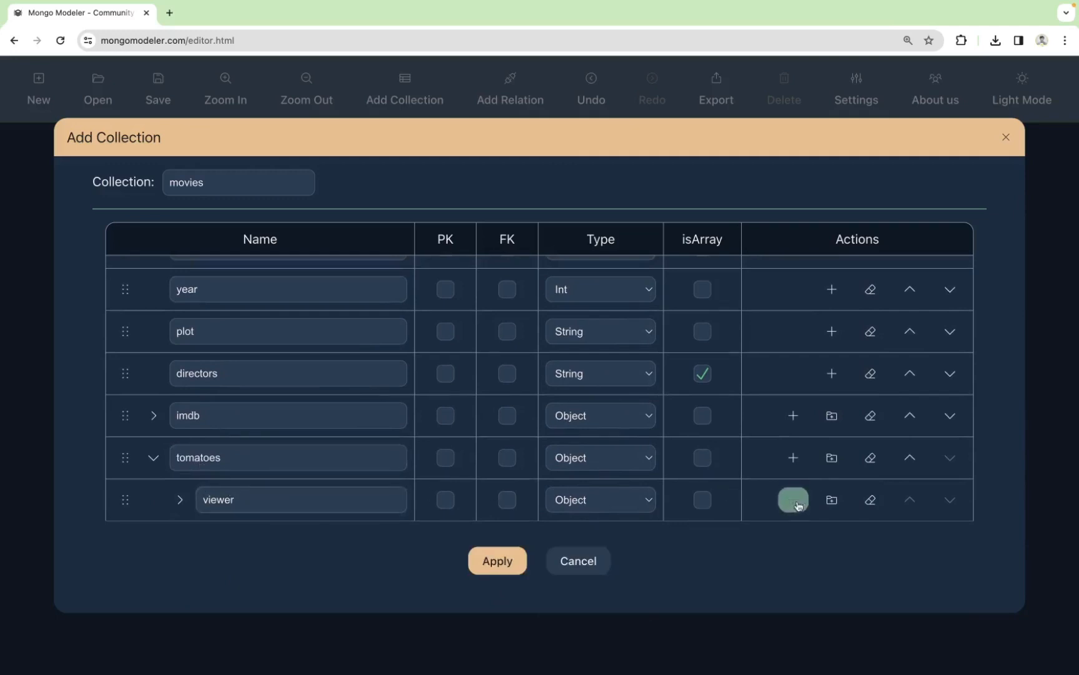
click(793, 499)
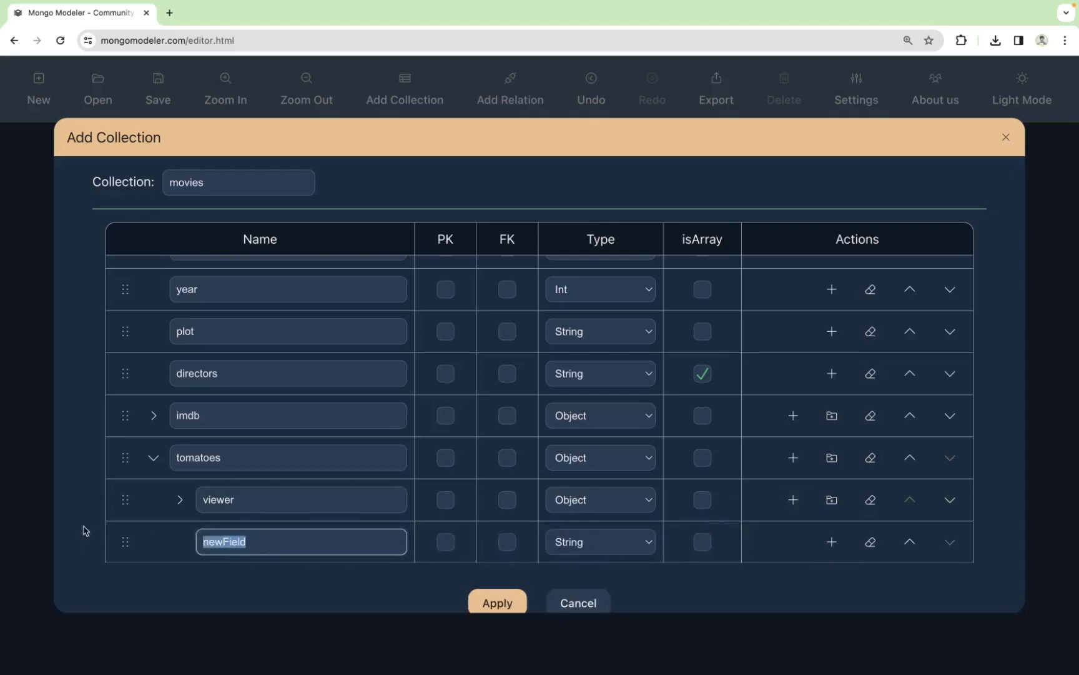
text(lastUpdat)
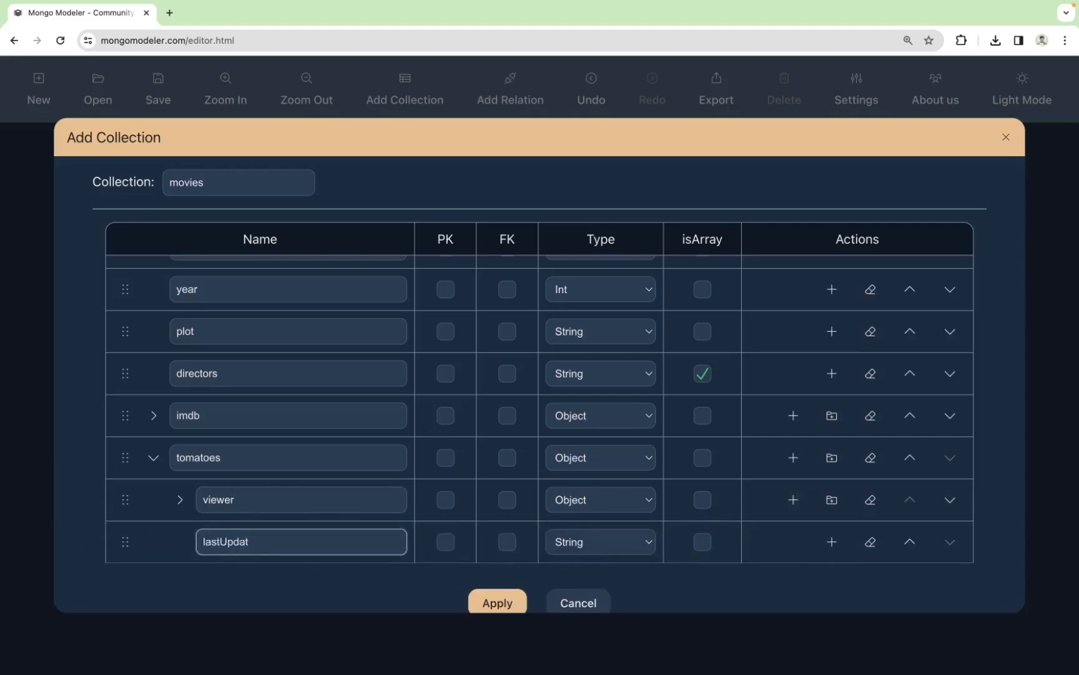
text(ed)
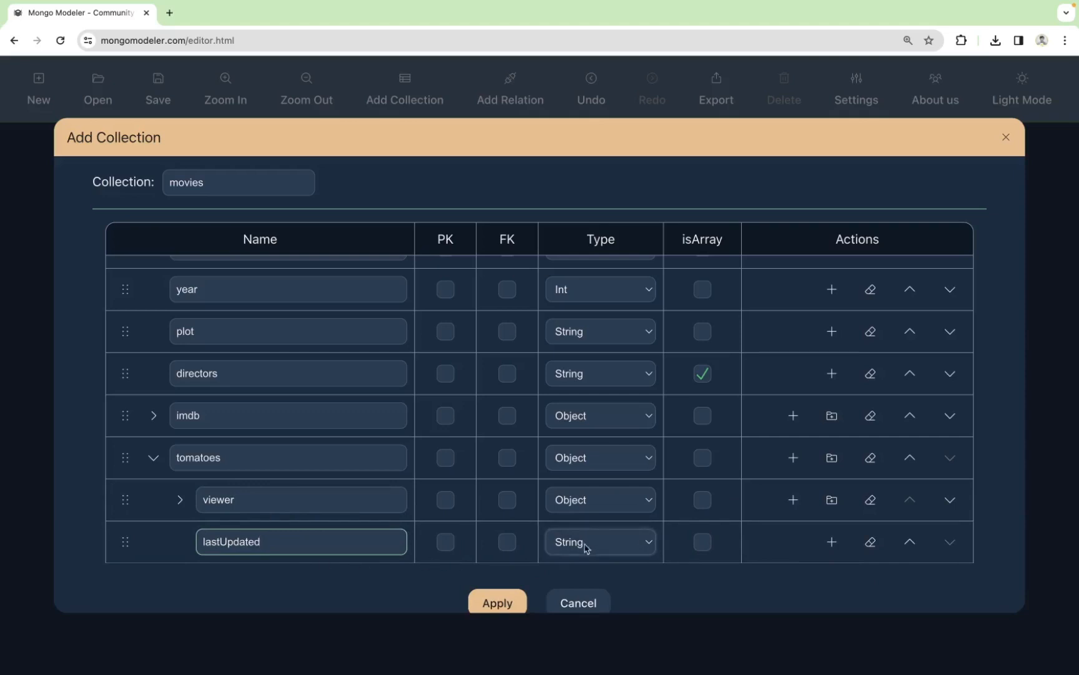
click(597, 541)
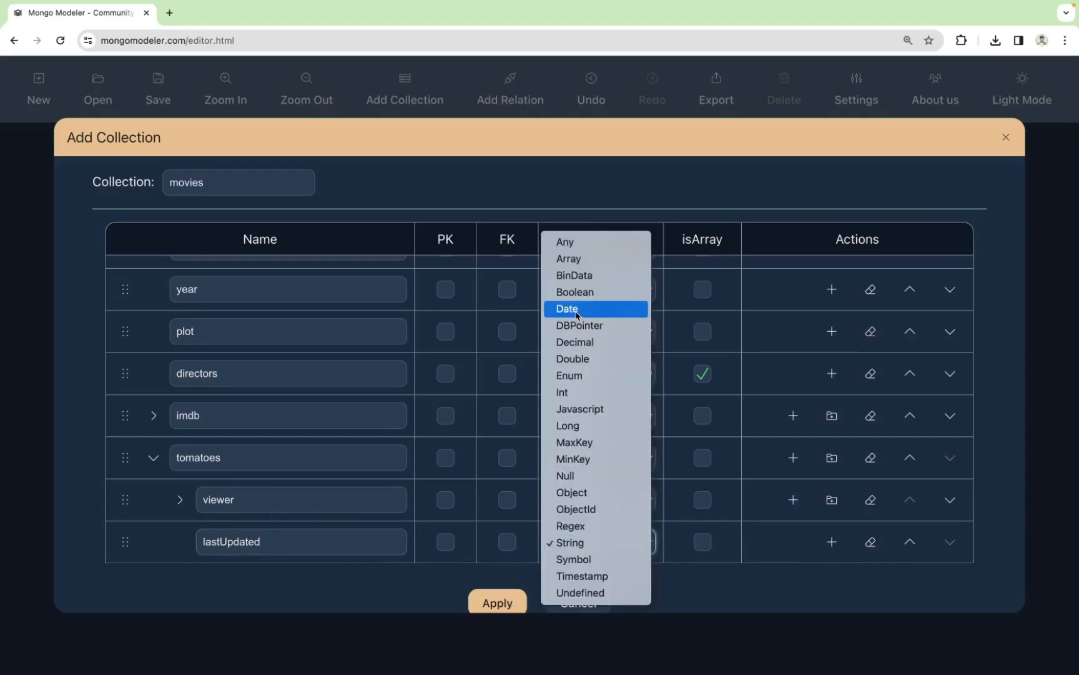
click(566, 308)
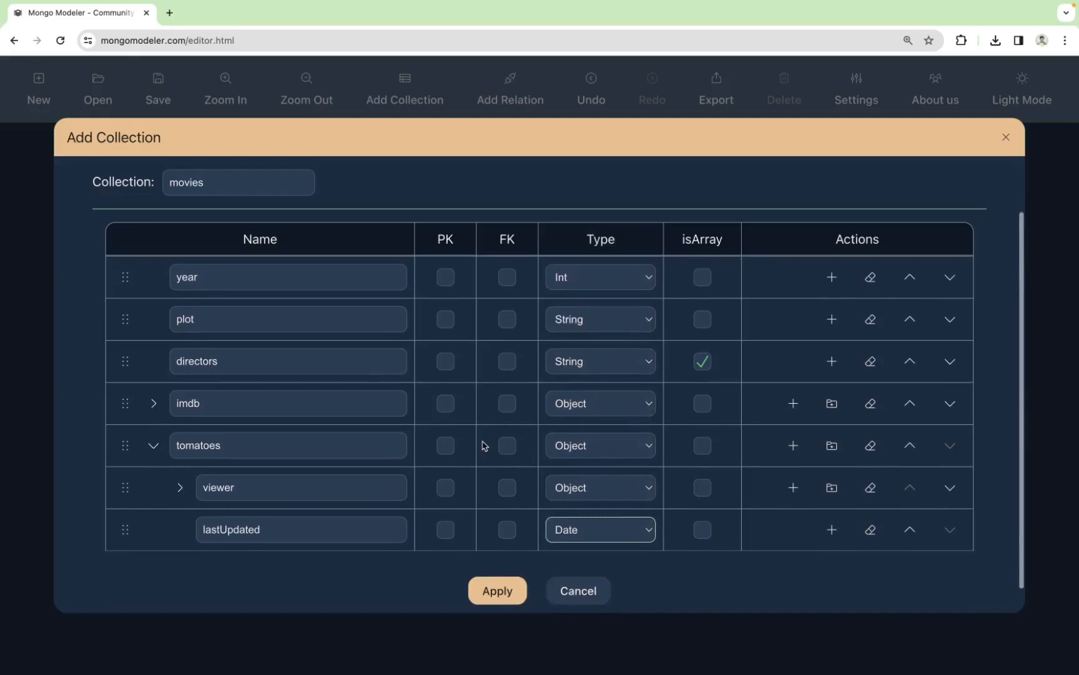
click(155, 445)
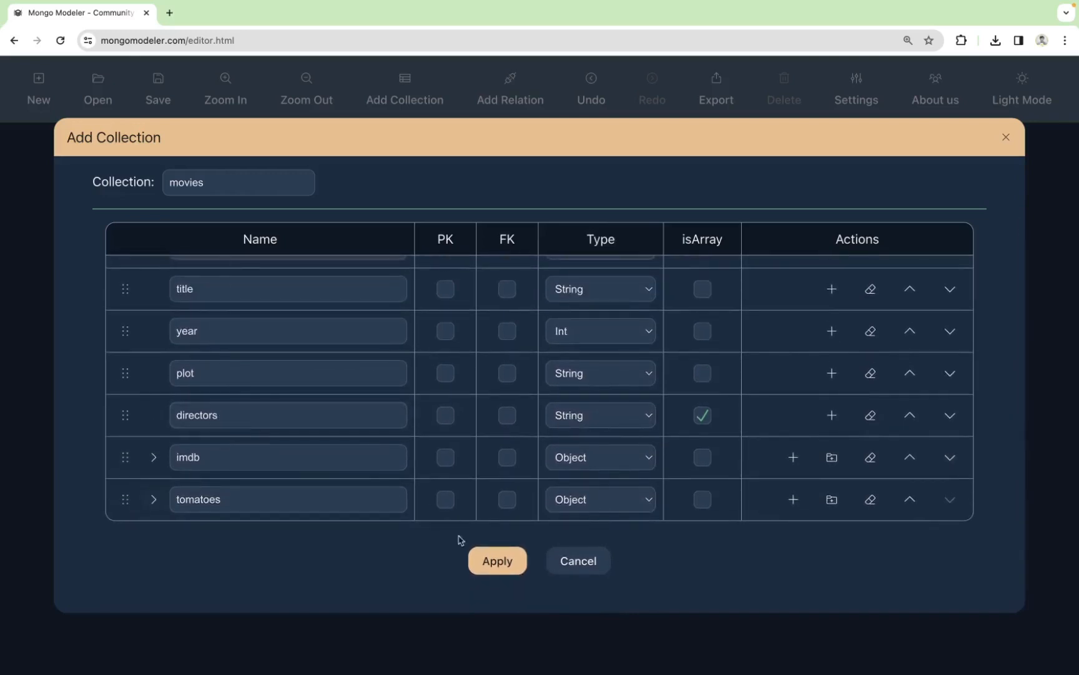
Apply the movies collection so it appears on the canvas, then begin another collection
click(497, 560)
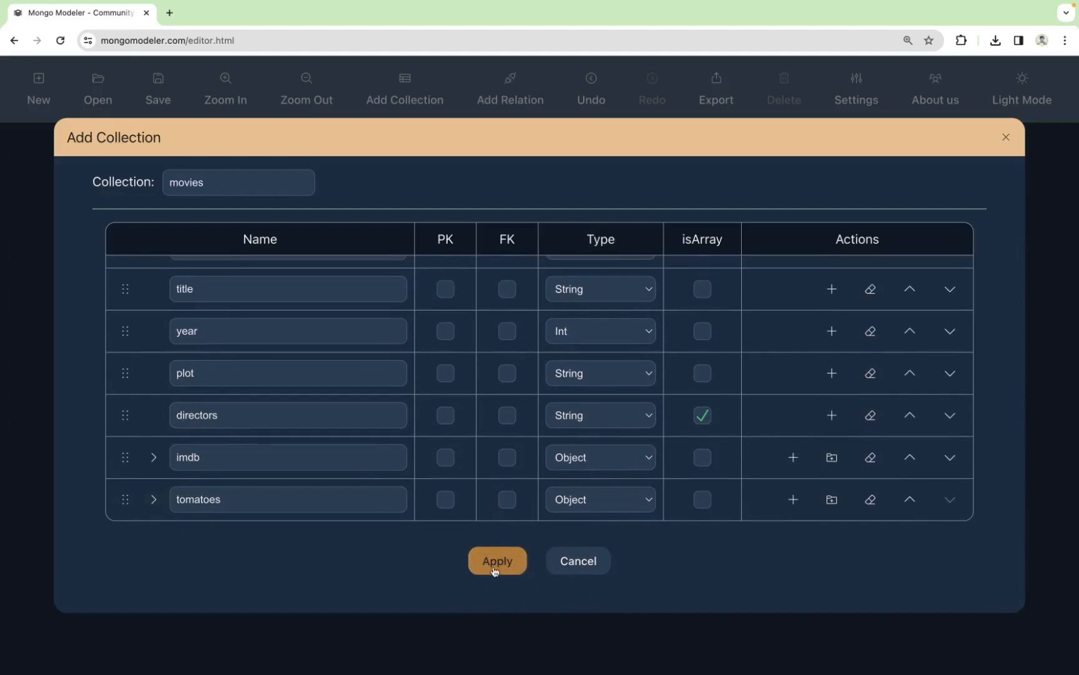
click(497, 560)
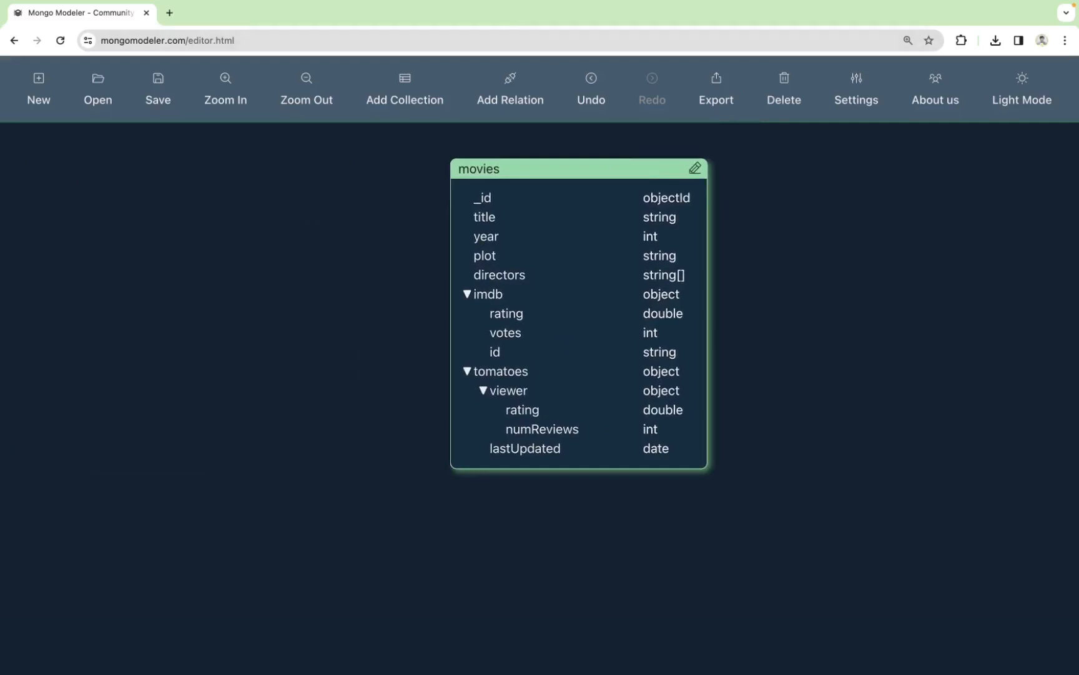
click(404, 88)
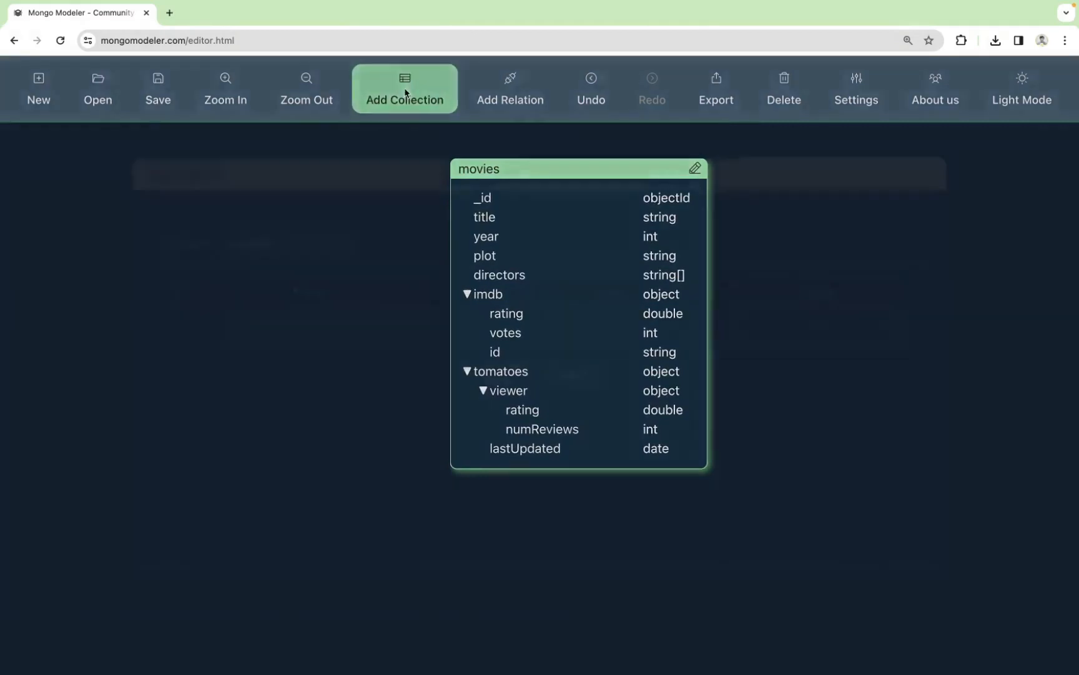
Name the new collection comments with name, email and a movie_id field of type ObjectId
click(405, 87)
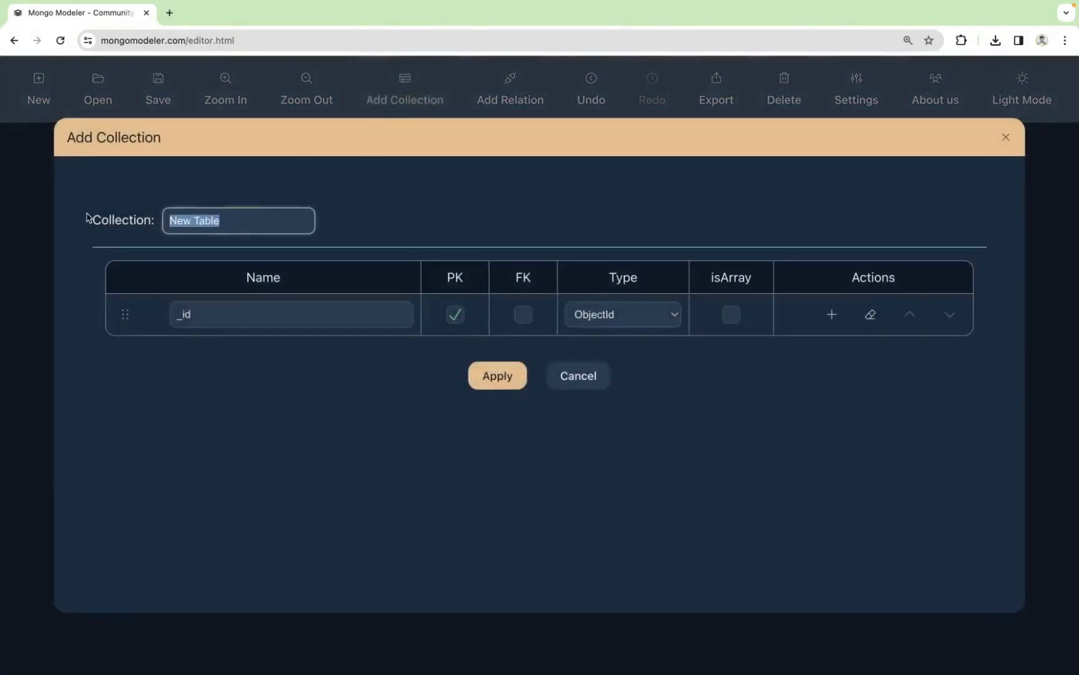
text(comments)
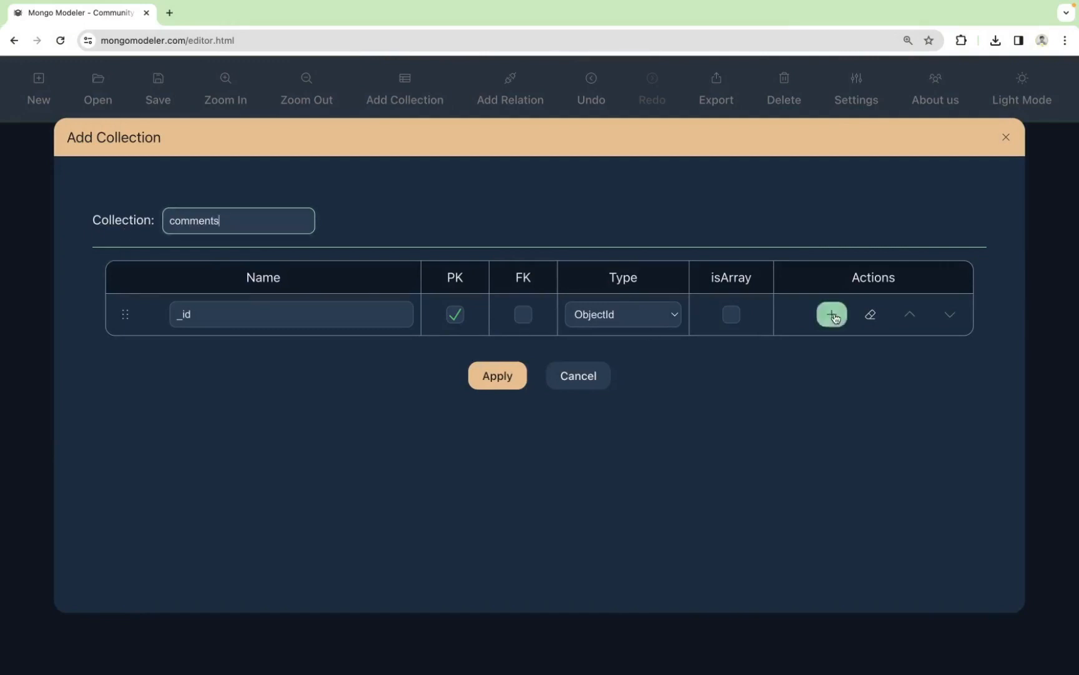
click(831, 314)
text(nam)
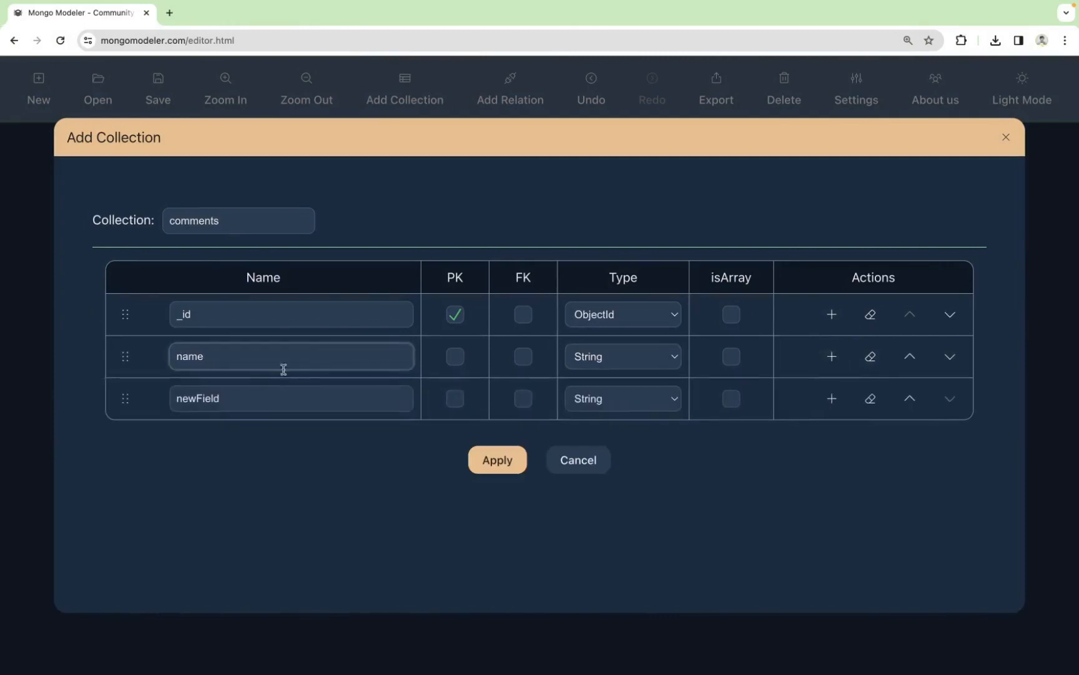
text(email)
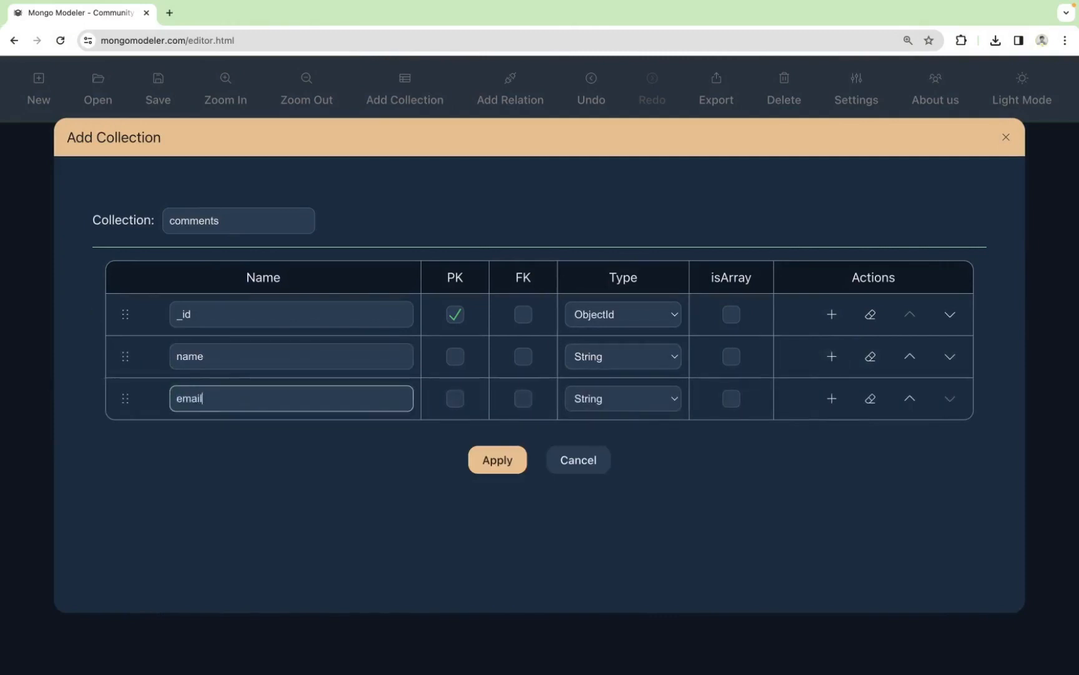
click(831, 398)
text(movie_id)
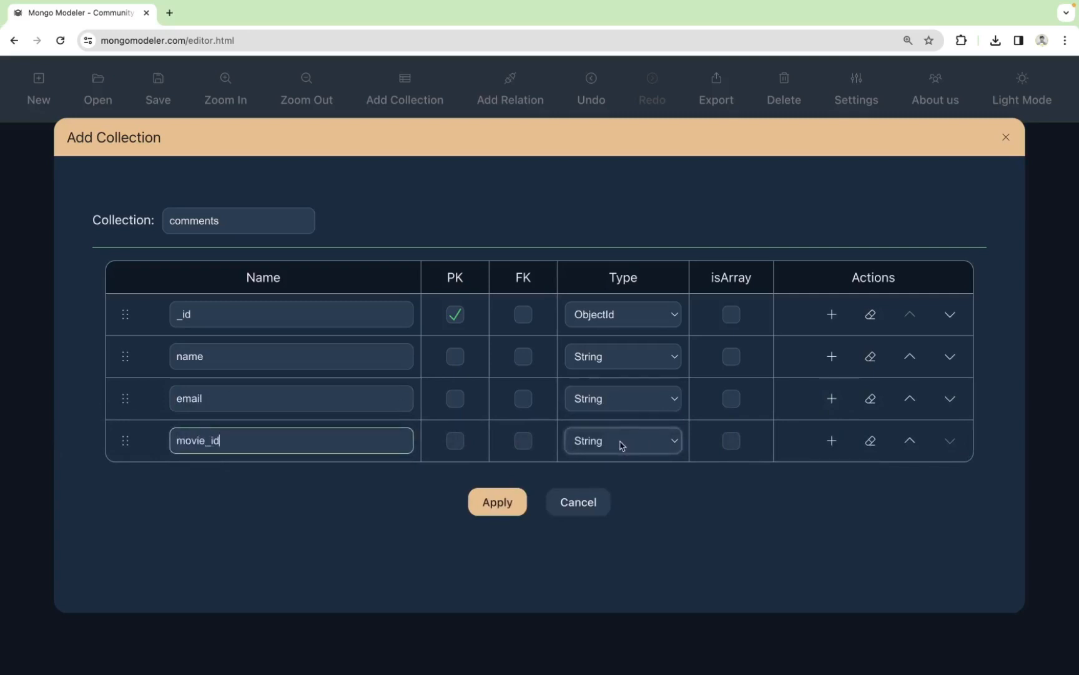
click(619, 439)
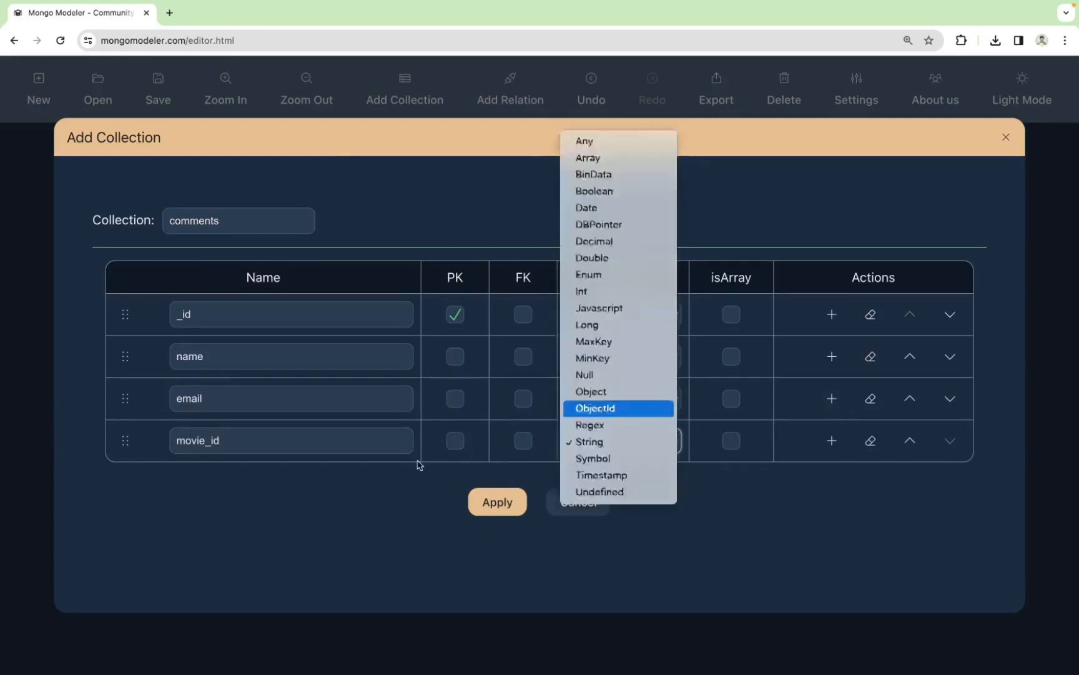
click(594, 407)
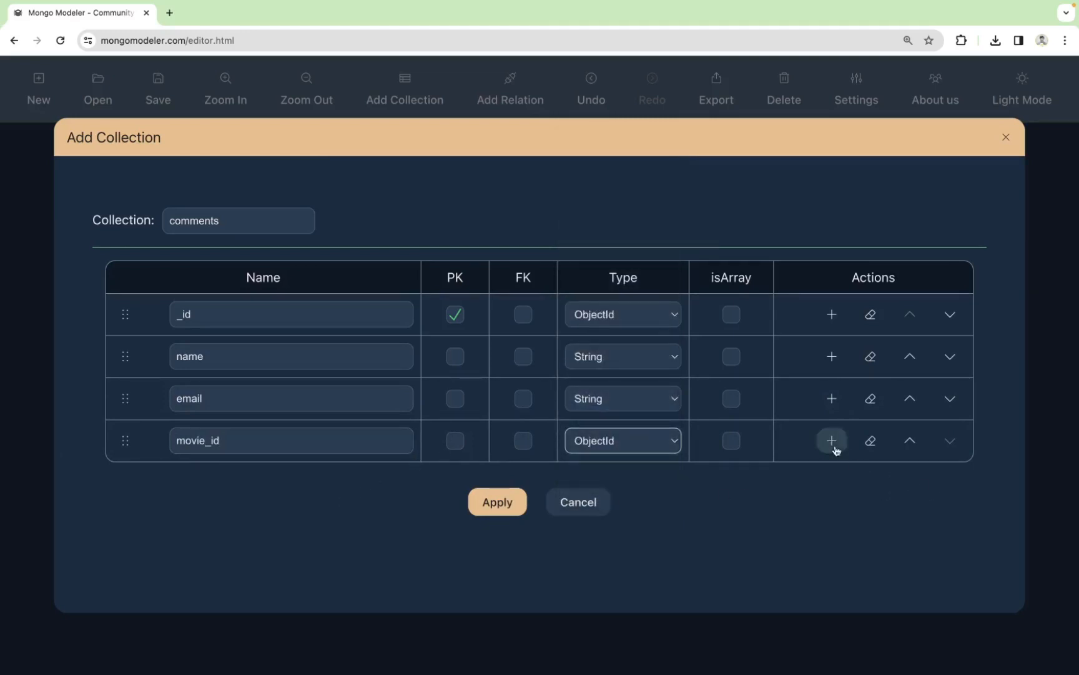
Add text and a date field of type Date, and apply the comments collection to the diagram
click(831, 441)
text(text)
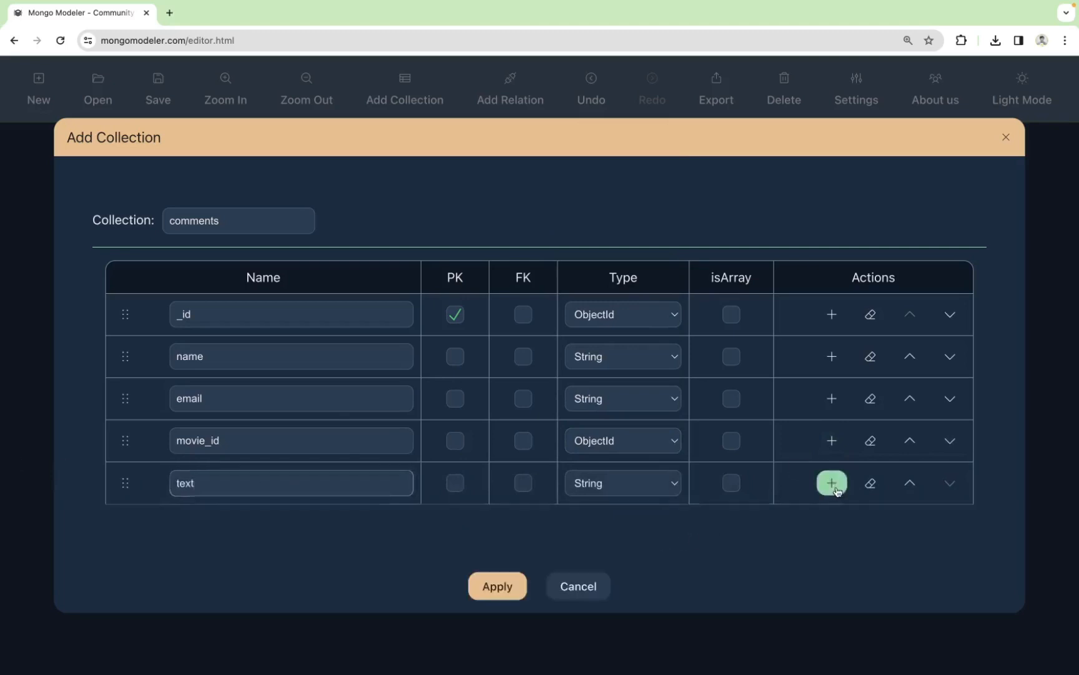
click(832, 483)
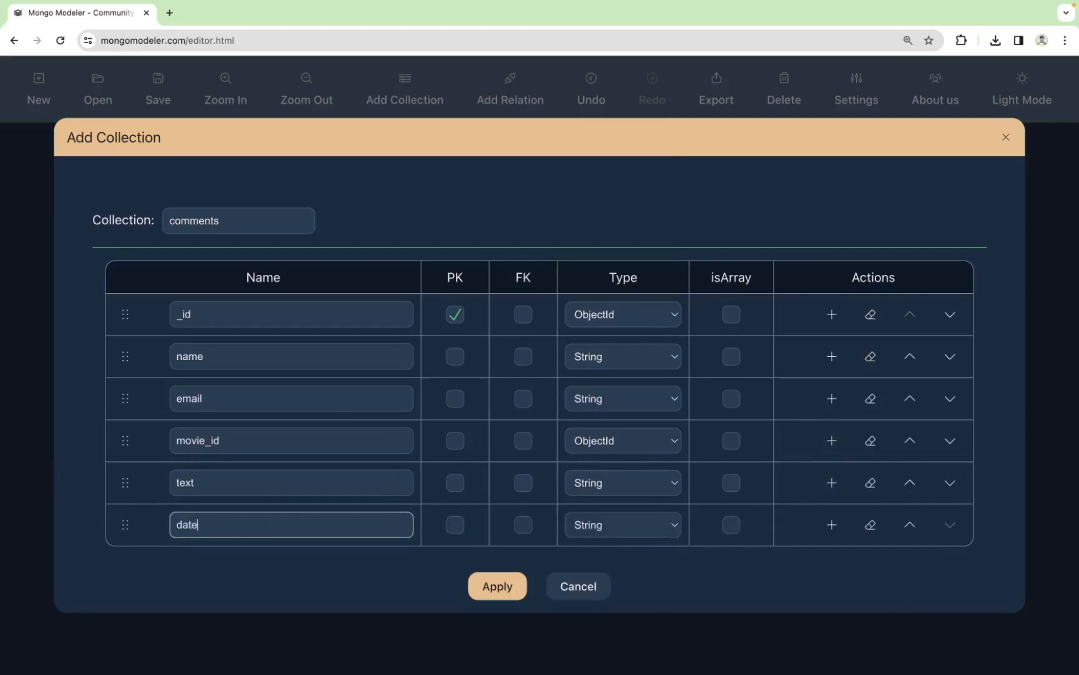
click(620, 524)
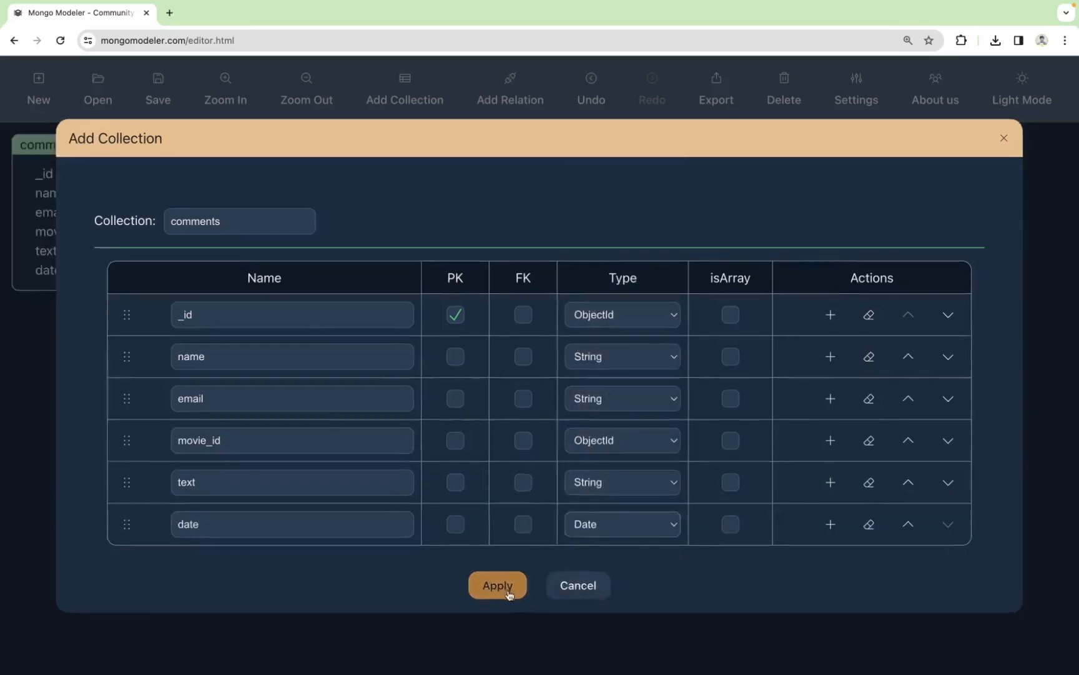
click(498, 586)
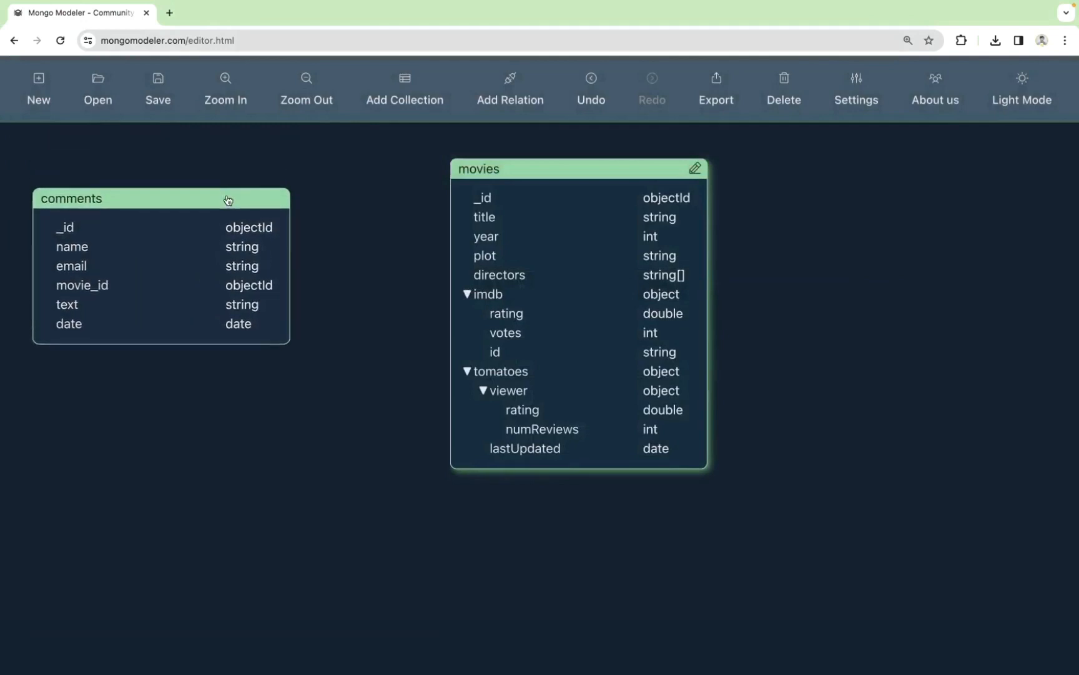
Nudge the comments collection slightly upward on the canvas
drag(228, 199, 231, 182)
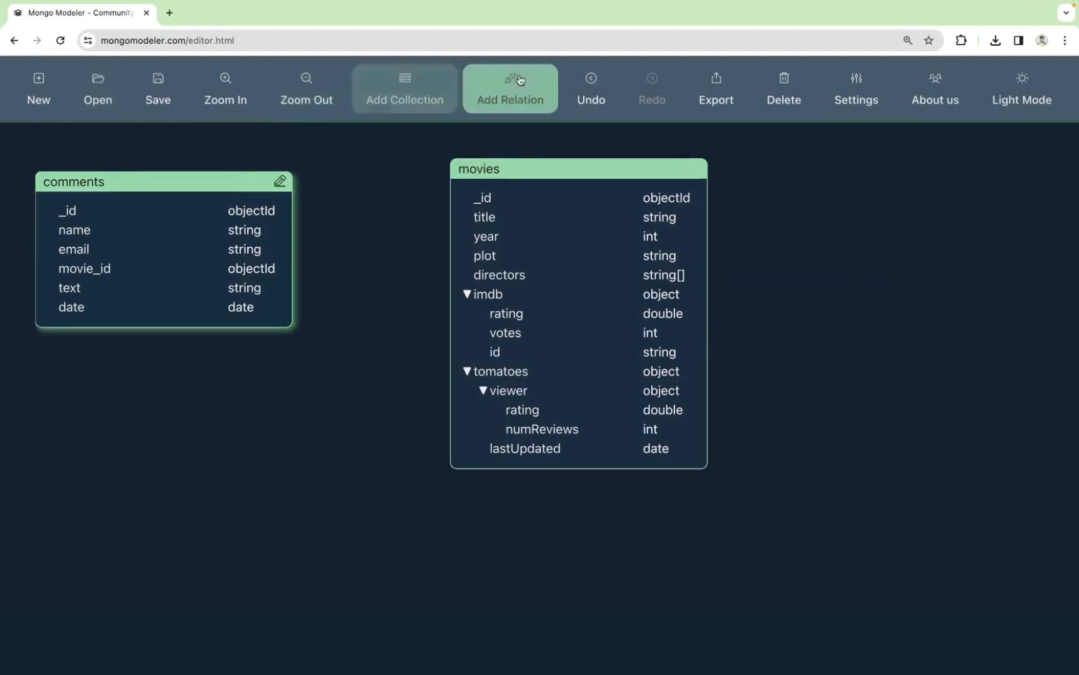
Create a 1:M relation from movies._id to comments.movie_id
click(510, 88)
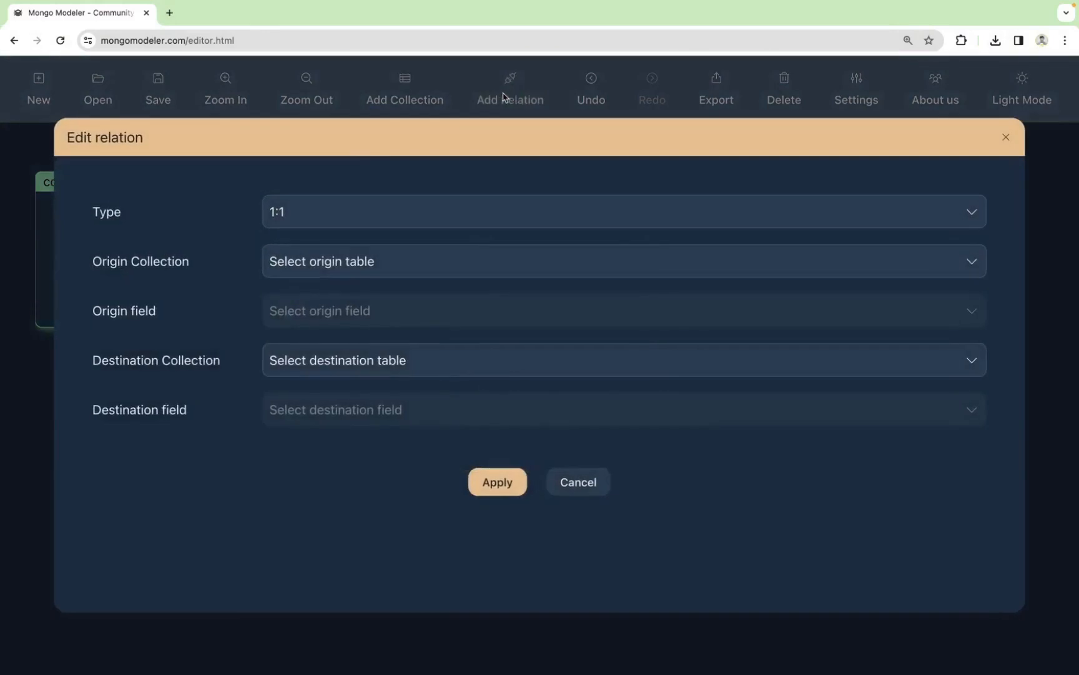
click(620, 211)
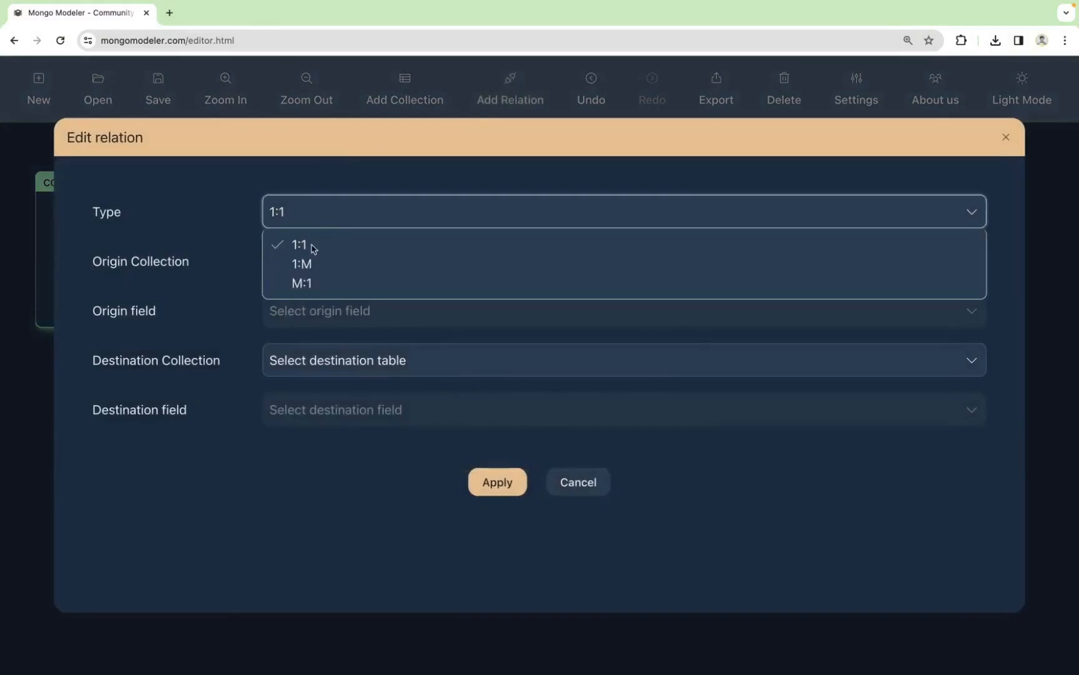
click(301, 264)
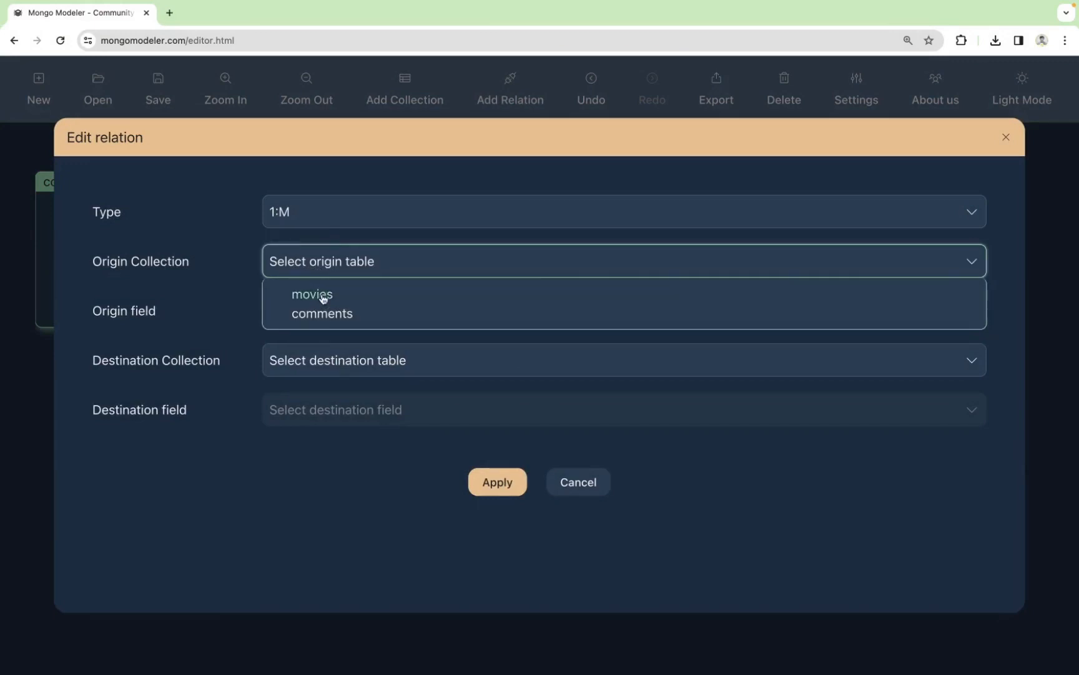
click(311, 294)
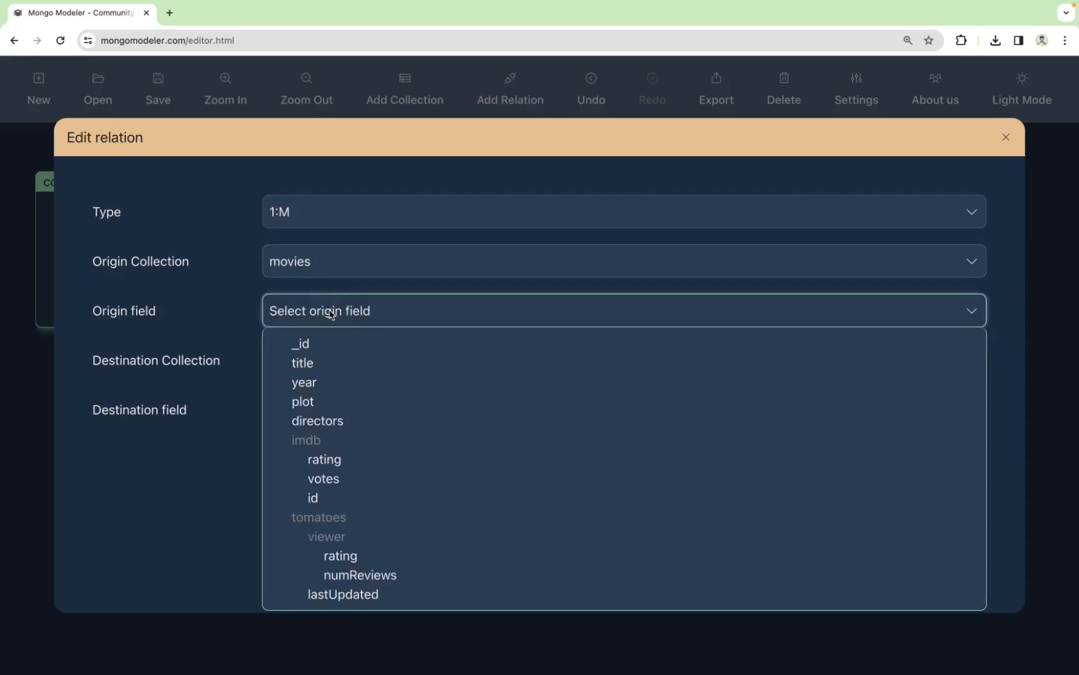
click(300, 343)
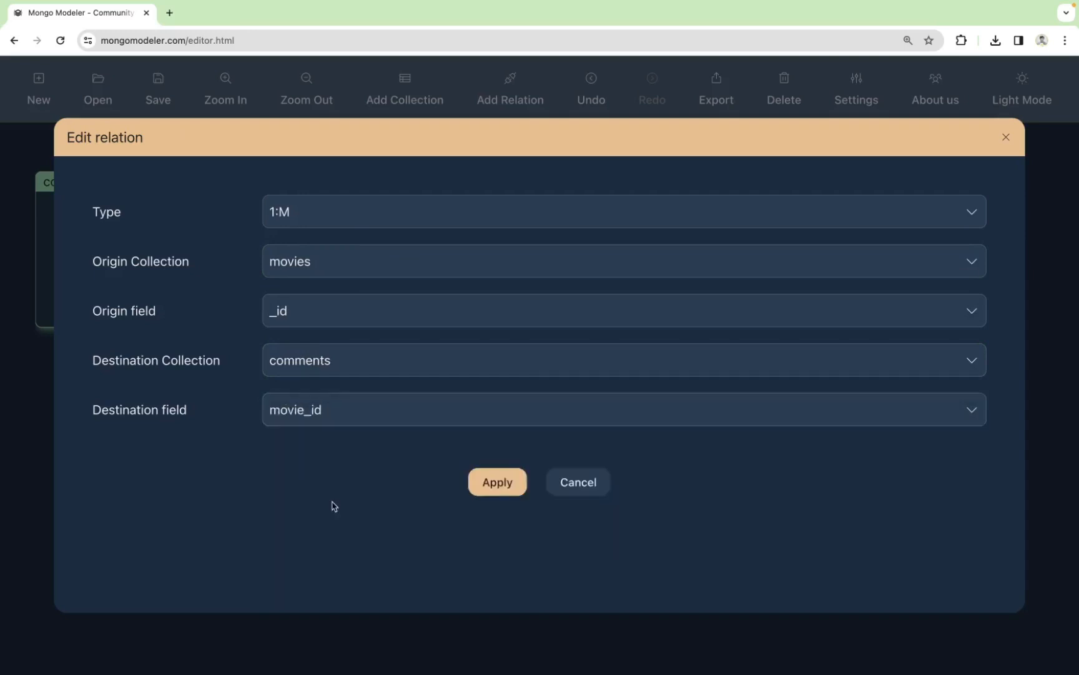
click(497, 481)
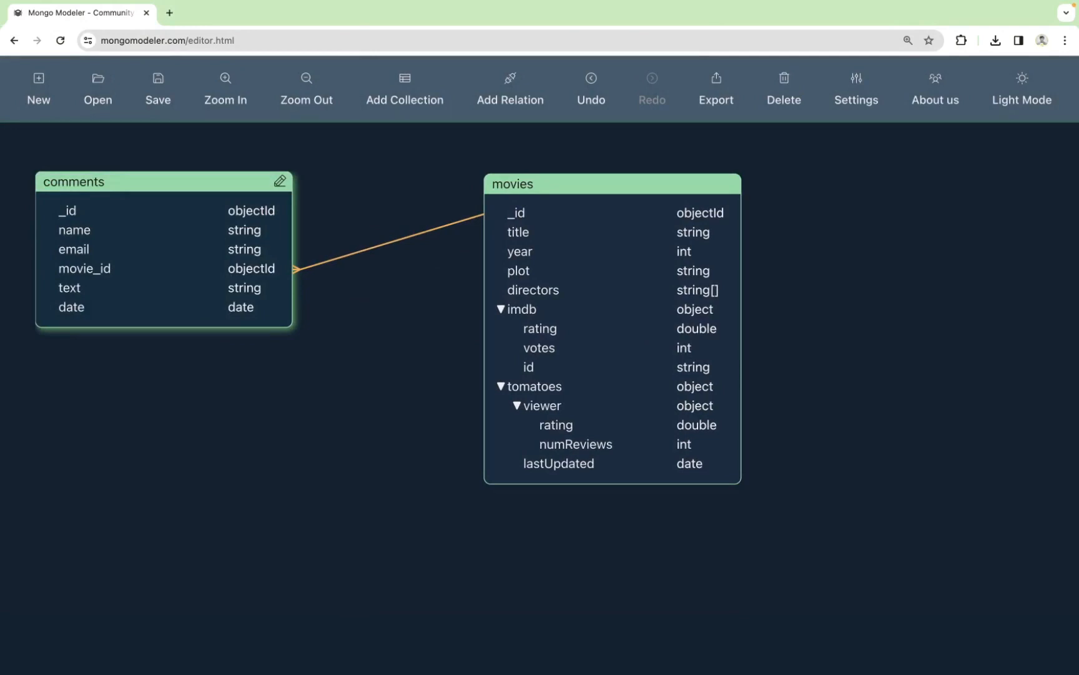
Save the diagram with both linked collections as mydiagram.mml in the lab folder
click(157, 86)
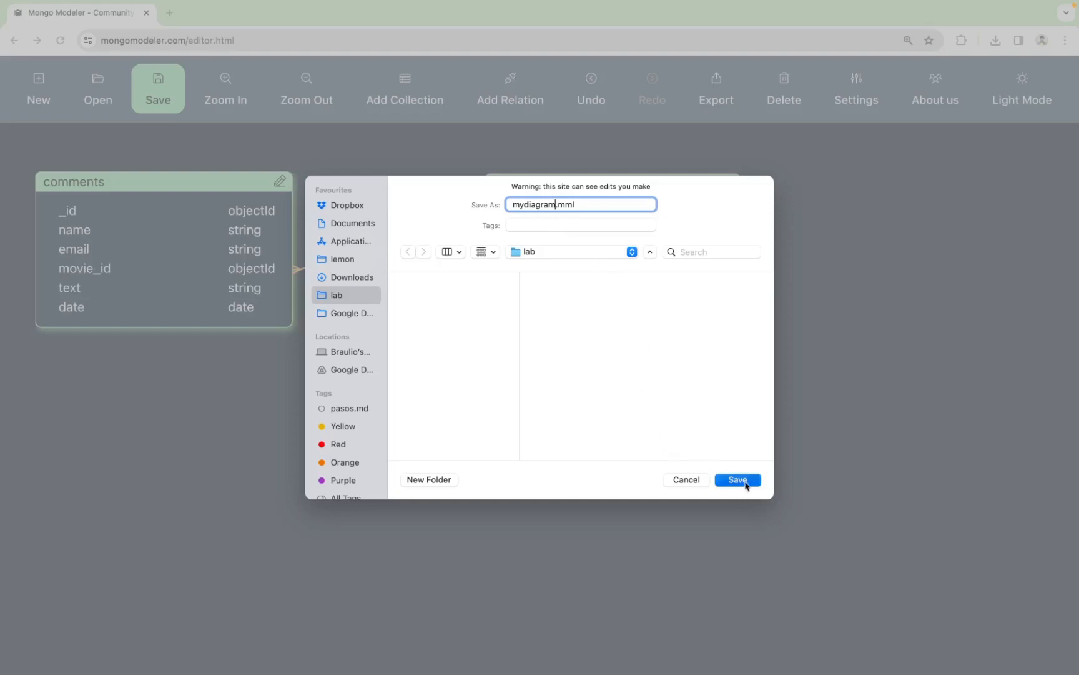
click(737, 479)
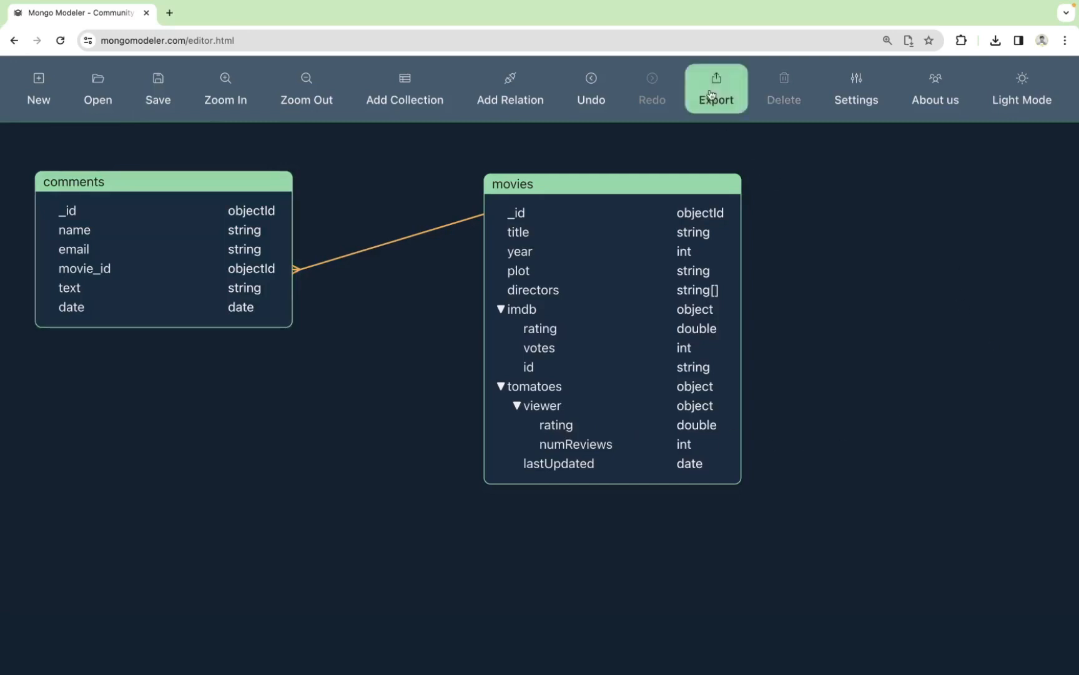
Export the diagram as SVG, view the opened file, and return to the editor
click(716, 87)
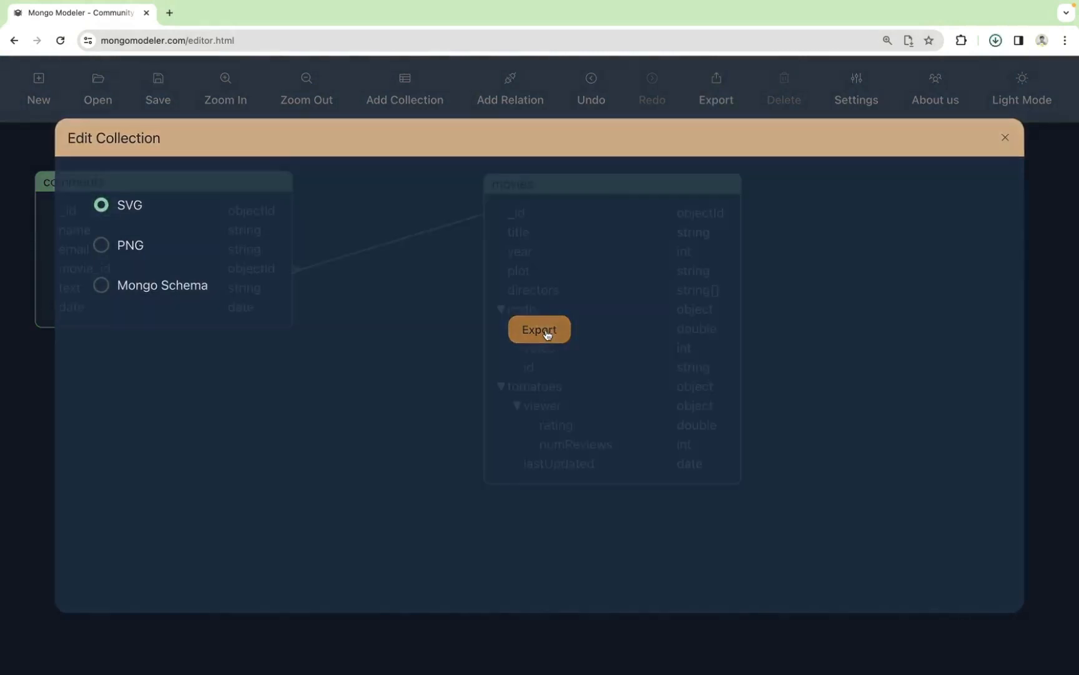
click(539, 329)
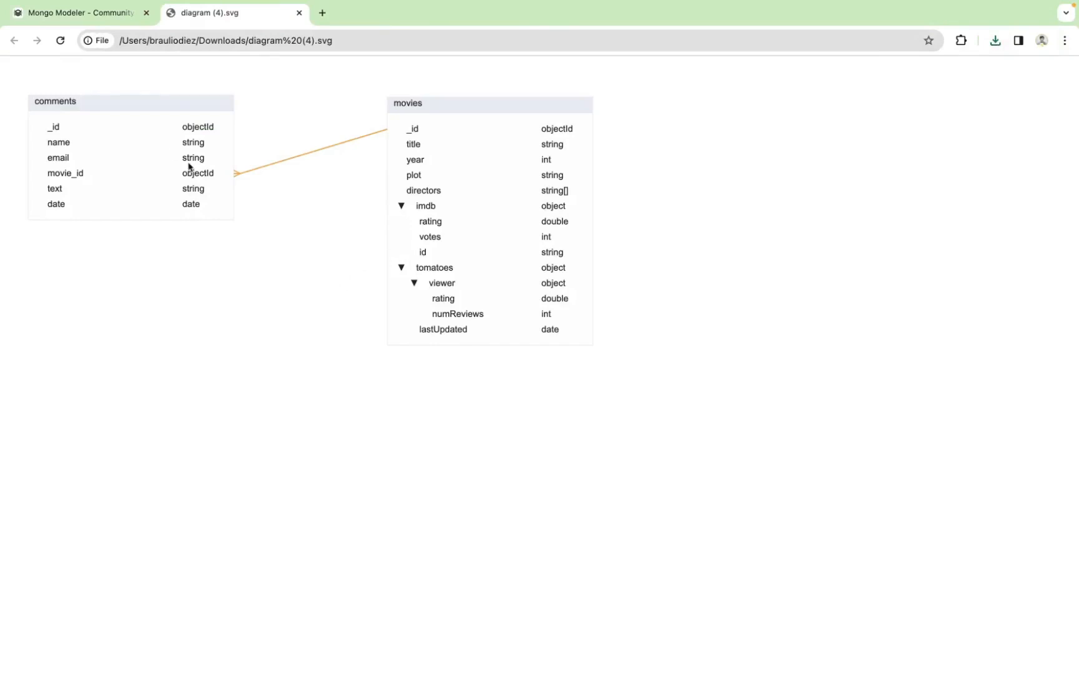
click(75, 13)
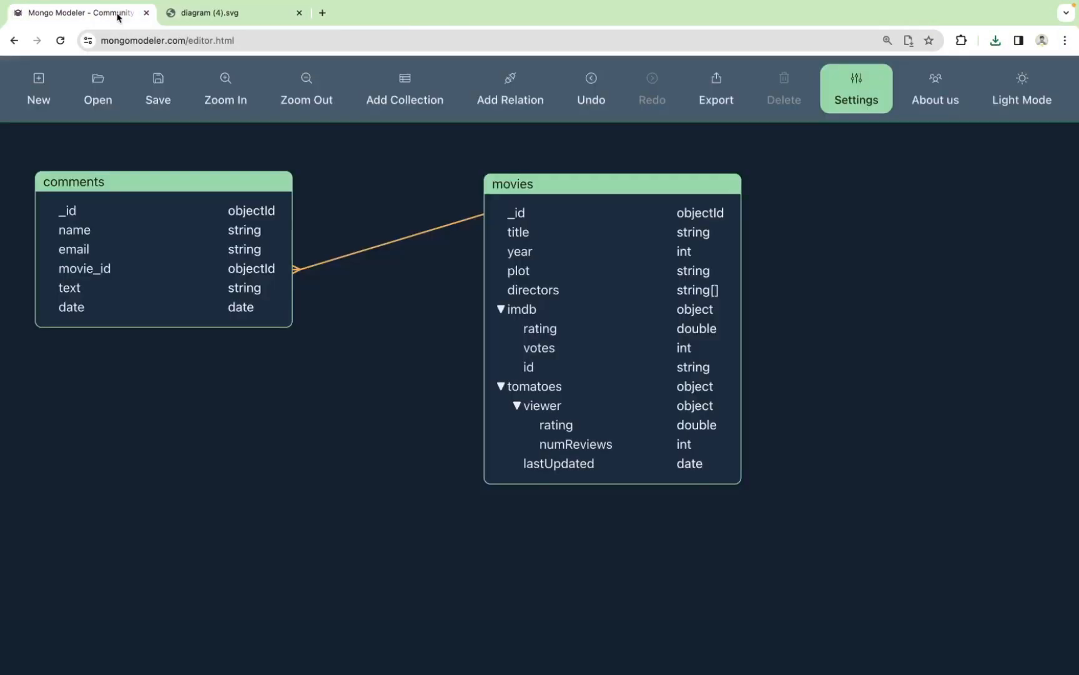